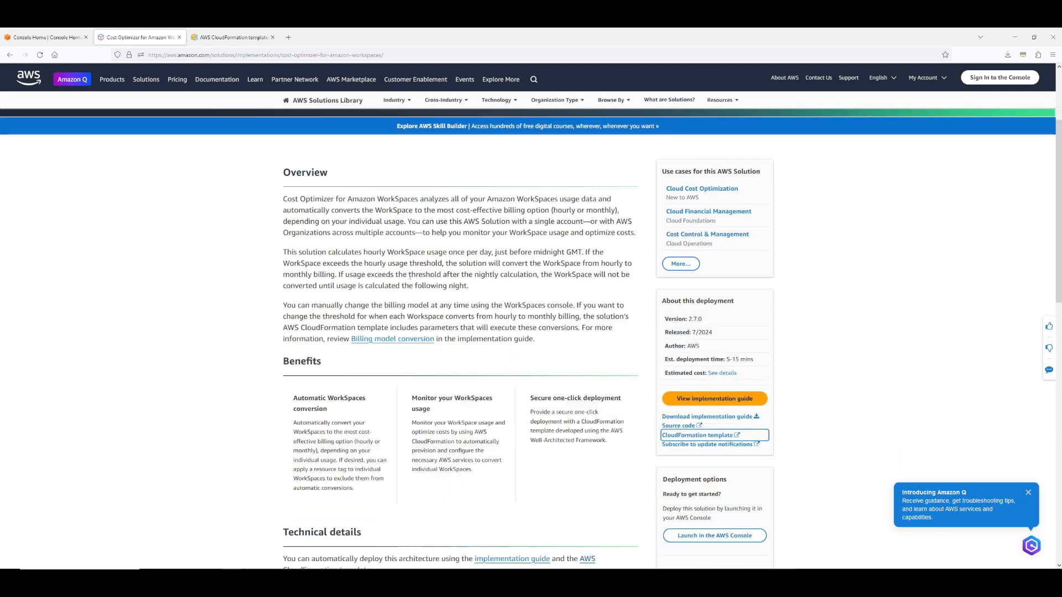
# - Open the Cost Optimizer implementation guide PDF, skim its table of contents, then return to the solution page
pyautogui.scroll(-3)
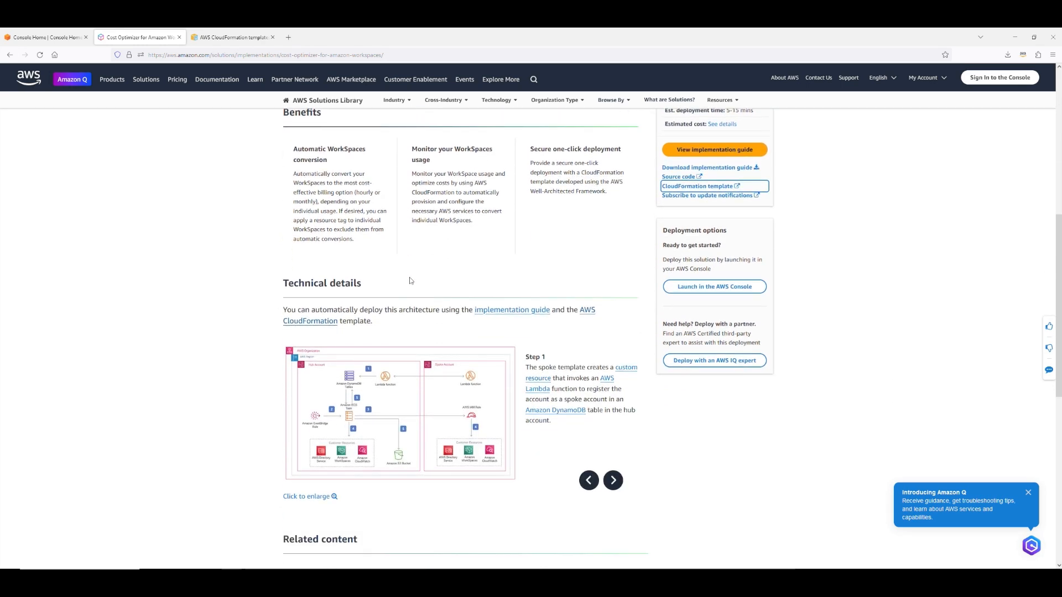
pyautogui.scroll(-3)
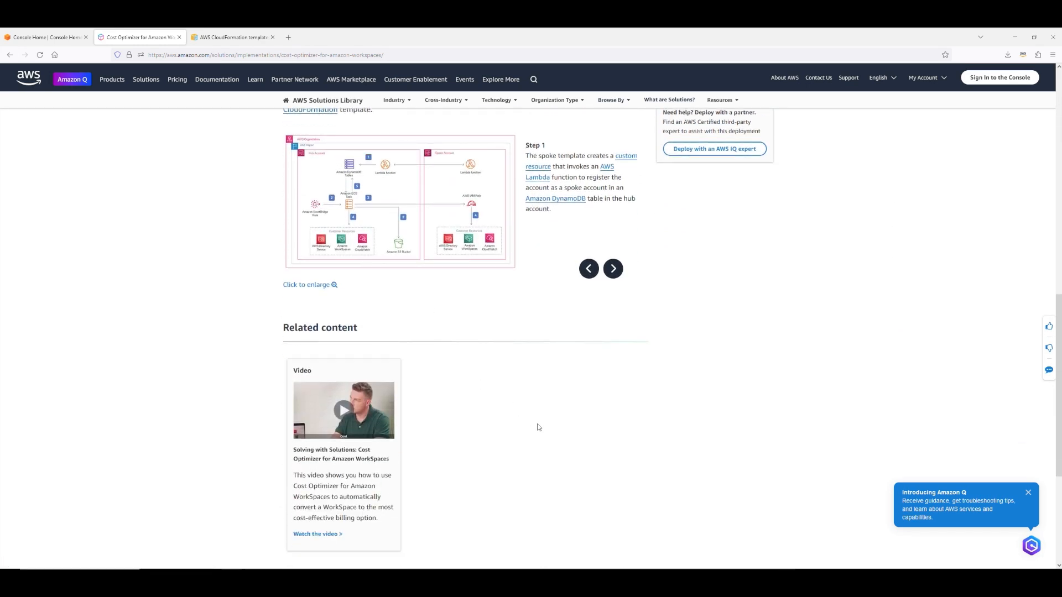
pyautogui.scroll(3)
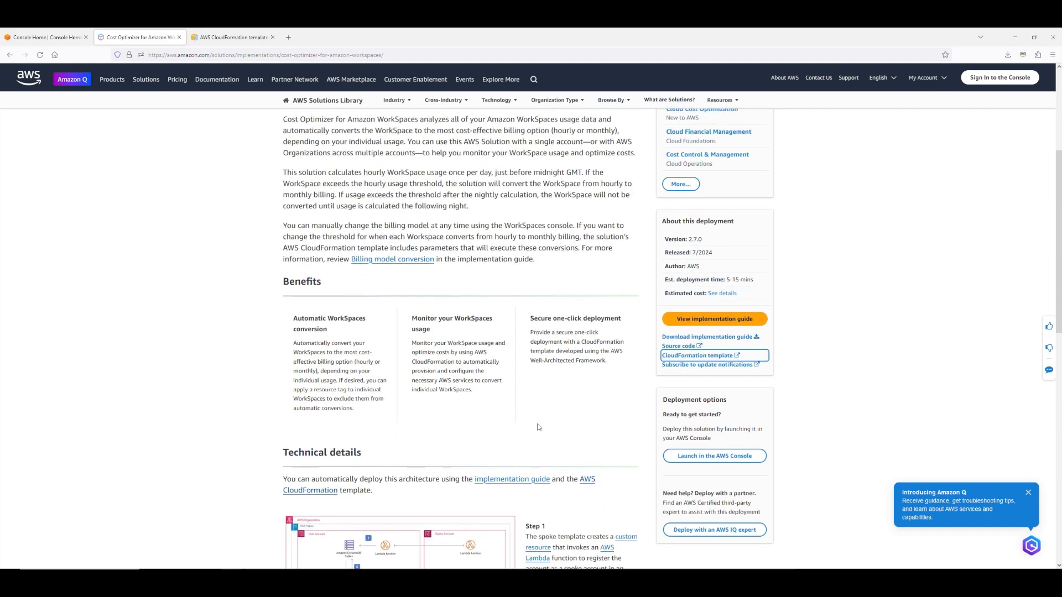
pyautogui.scroll(3)
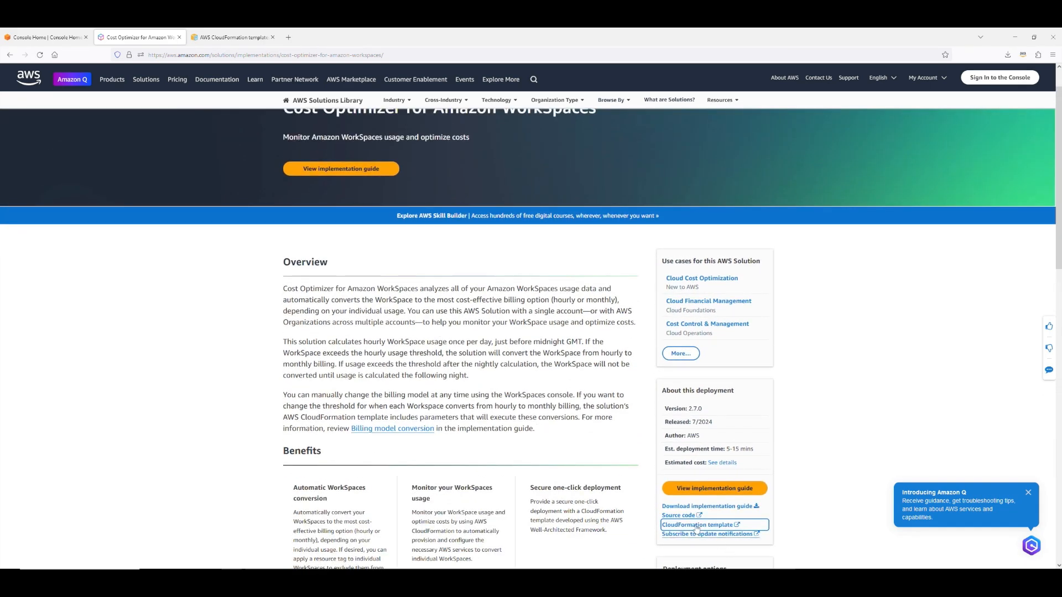
pyautogui.moveTo(709, 506)
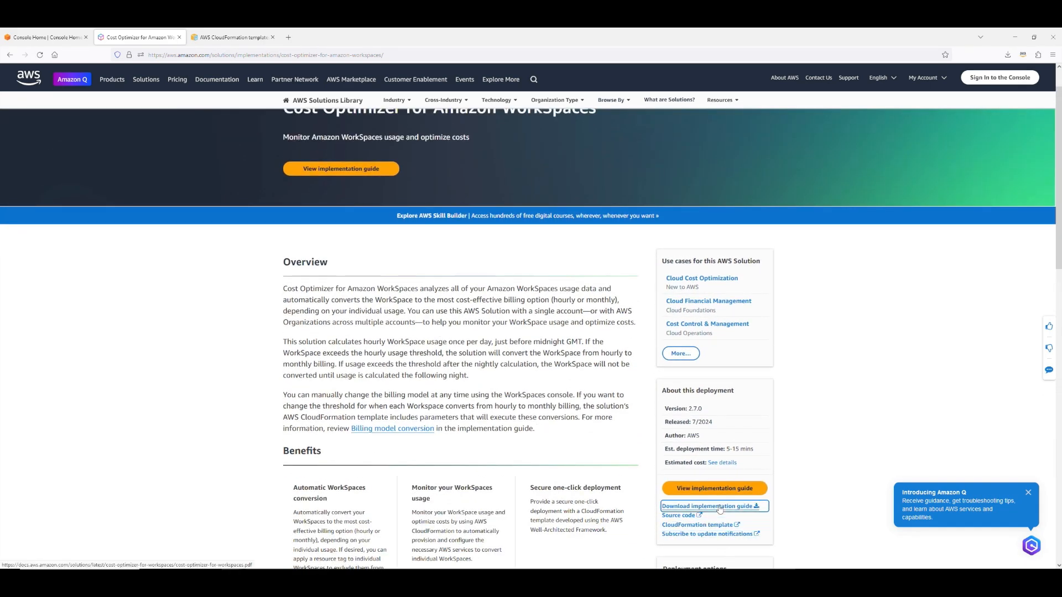
pyautogui.click(707, 507)
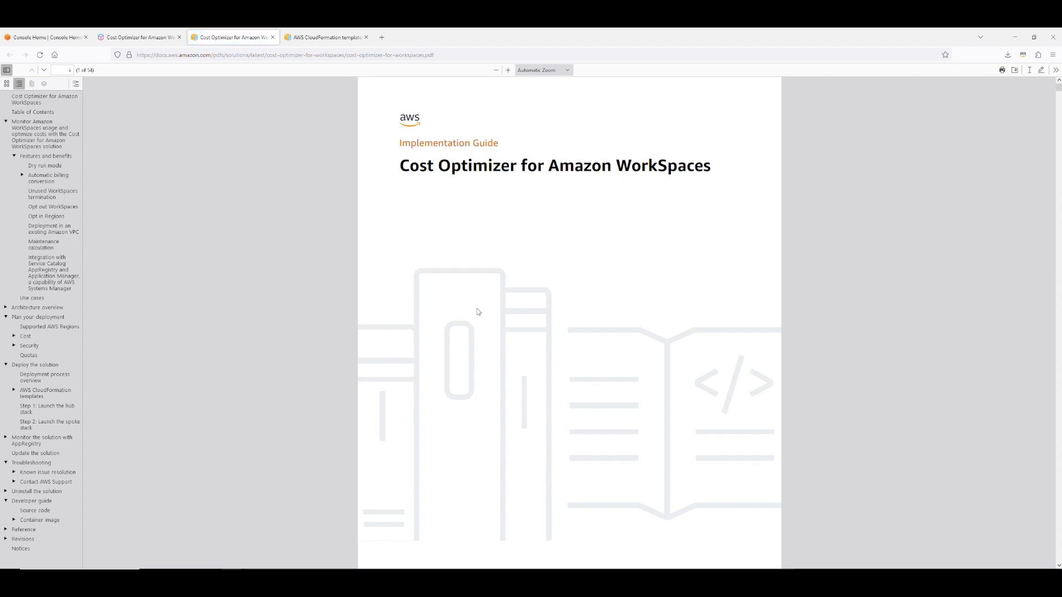
pyautogui.scroll(-3)
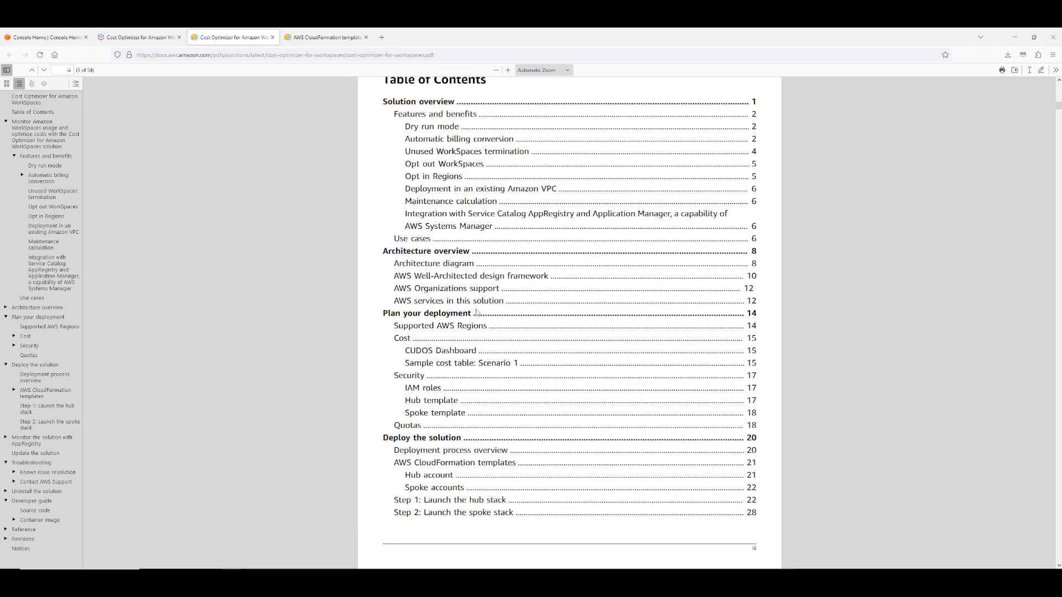
pyautogui.click(139, 38)
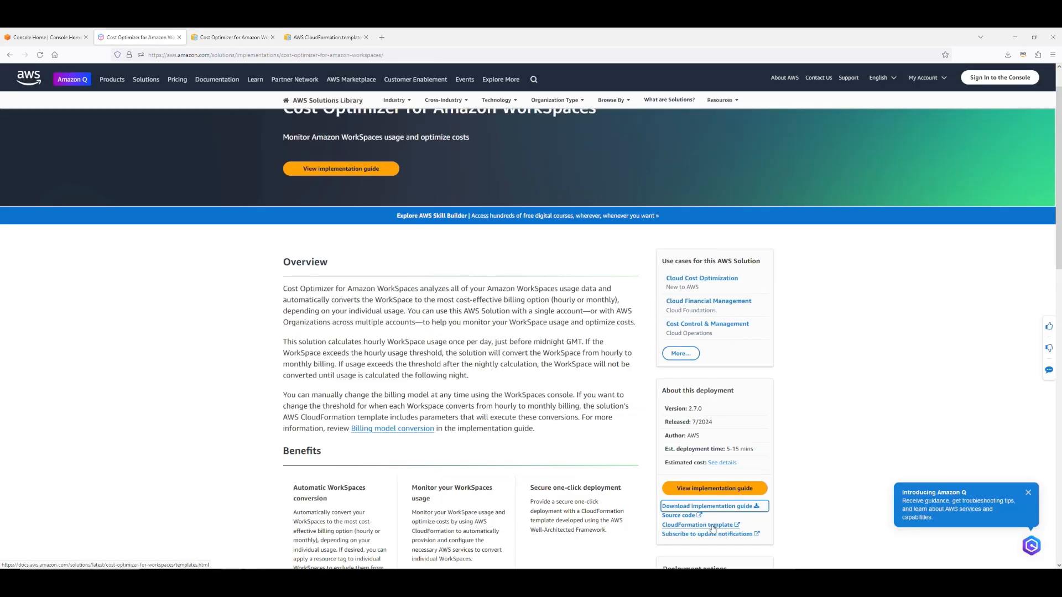
# - Get the hub account template from the CloudFormation templates documentation and switch to the AWS console
pyautogui.click(697, 524)
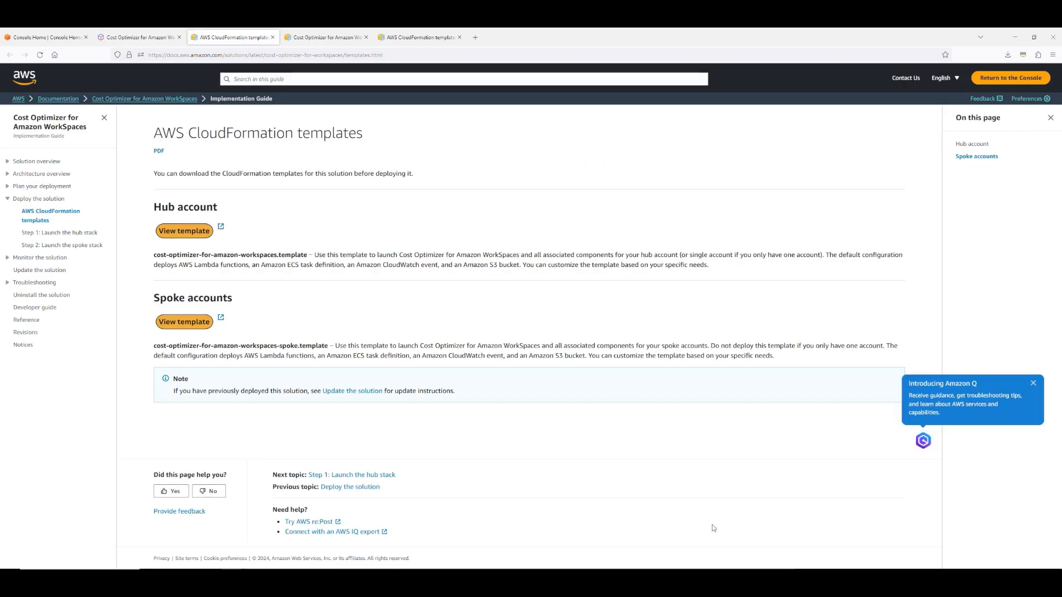
pyautogui.moveTo(228, 228)
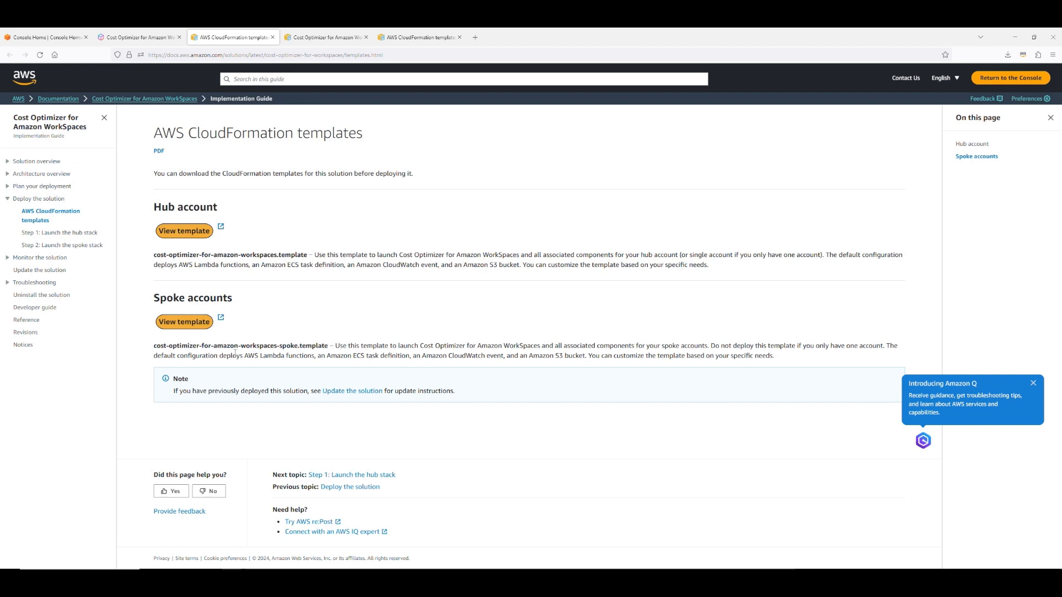
pyautogui.moveTo(183, 230)
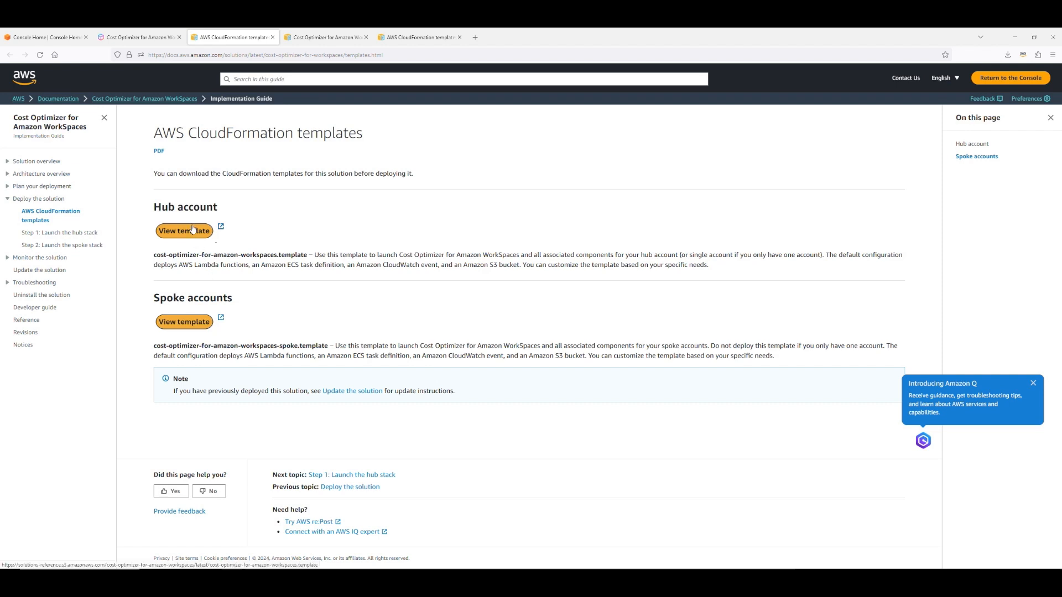
pyautogui.click(1007, 55)
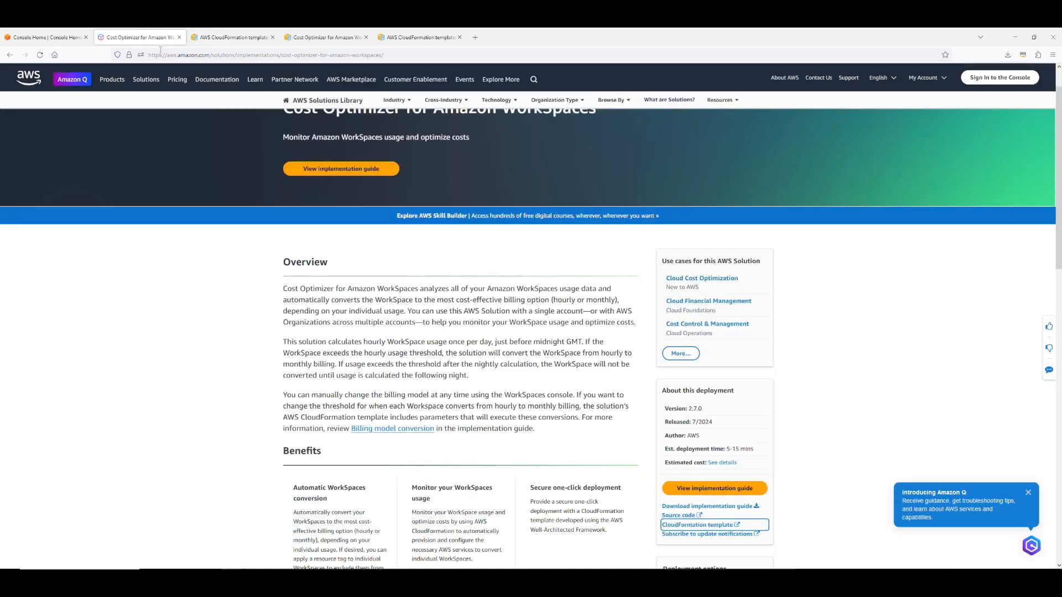
pyautogui.click(699, 525)
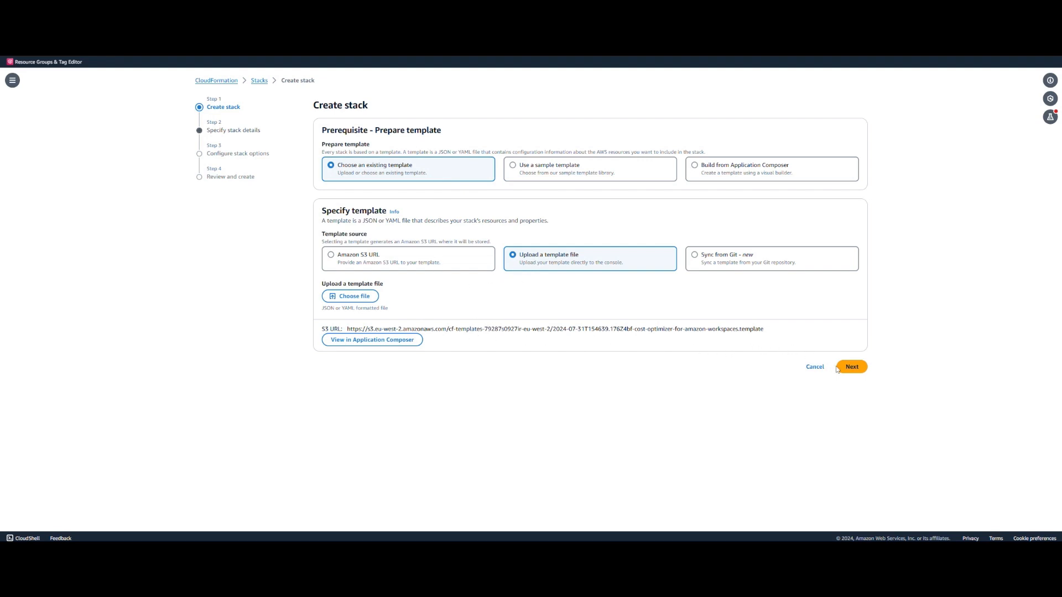
# - Name the stack WorkSpacesCostOptimizer, keep default parameters including dry run mode, and continue to stack options
pyautogui.click(852, 367)
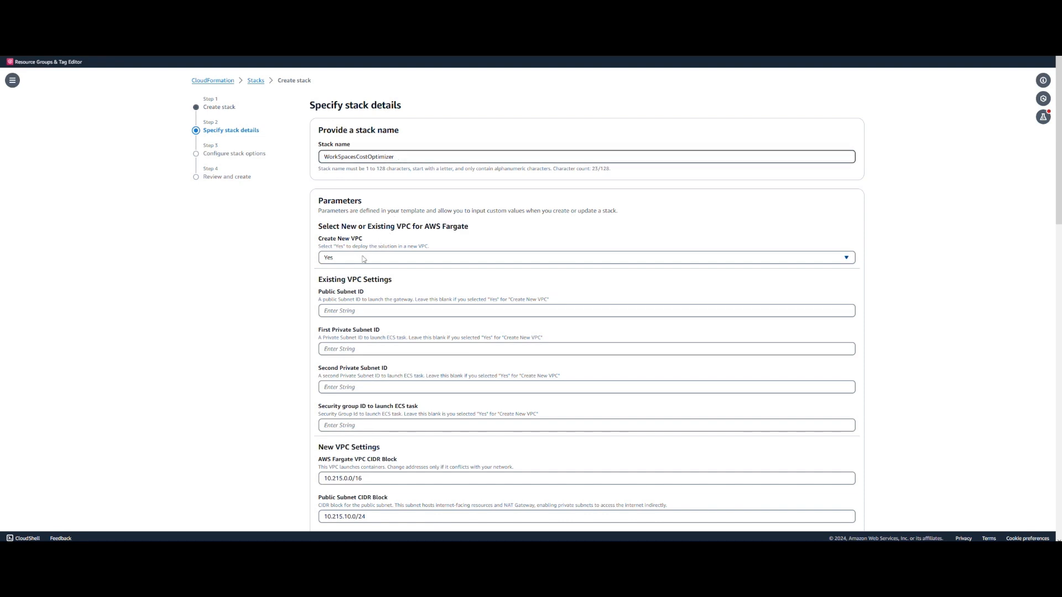
pyautogui.moveTo(872, 316)
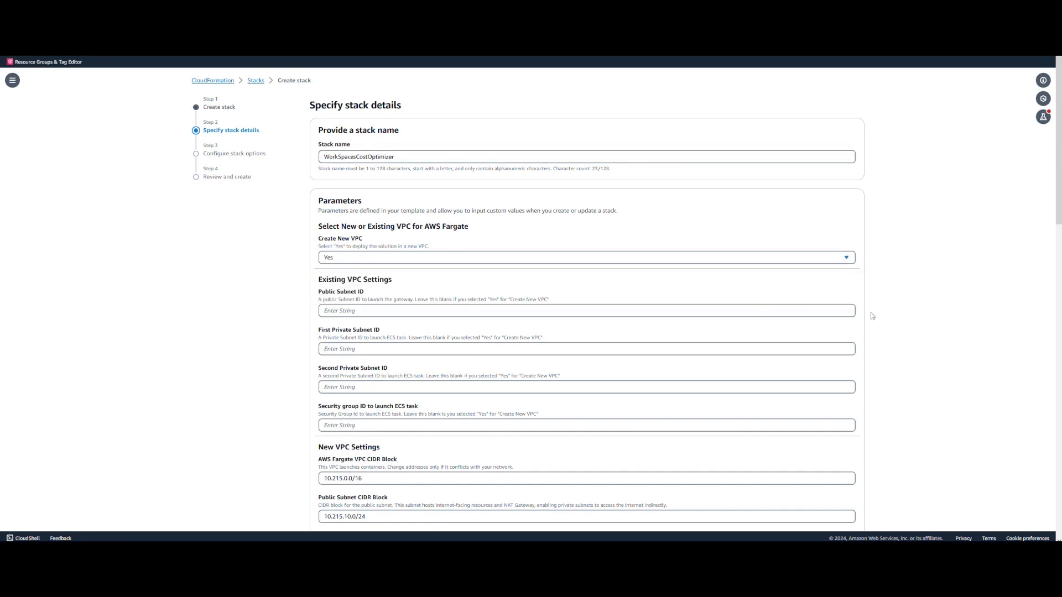
pyautogui.scroll(-3)
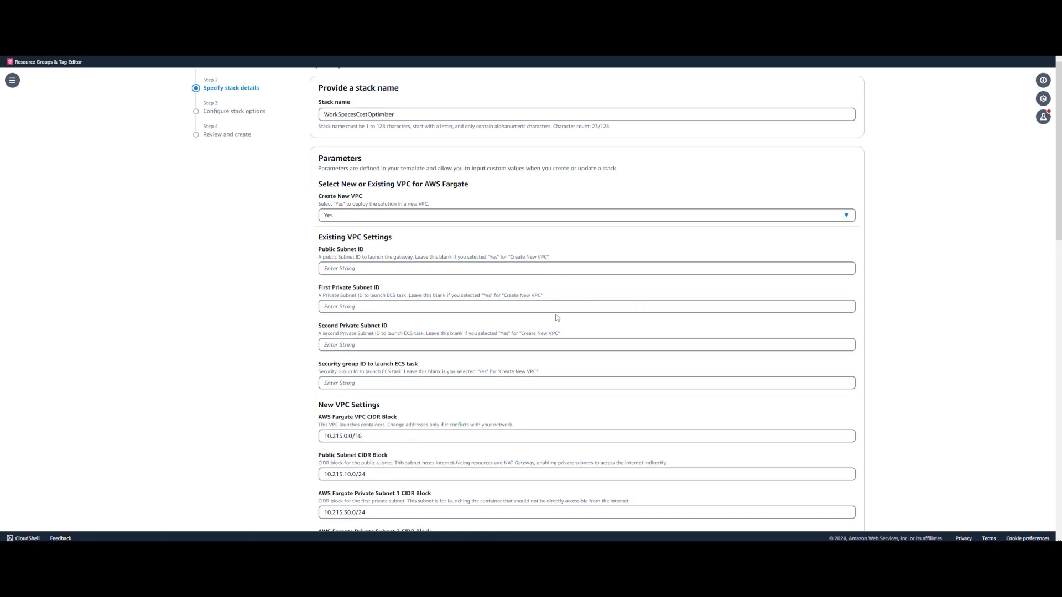
pyautogui.scroll(-3)
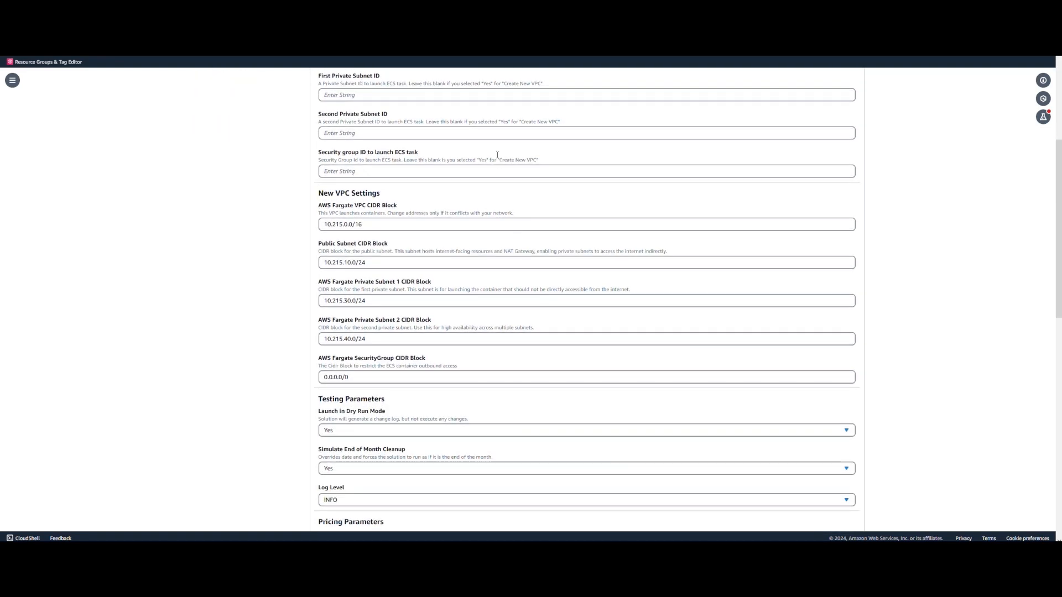
pyautogui.moveTo(511, 389)
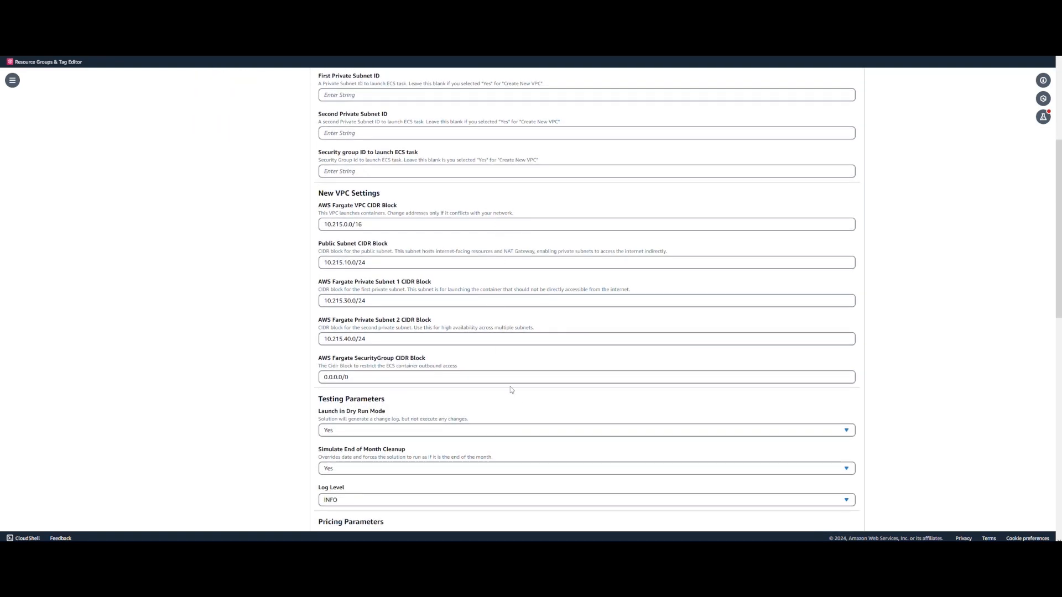
pyautogui.scroll(-3)
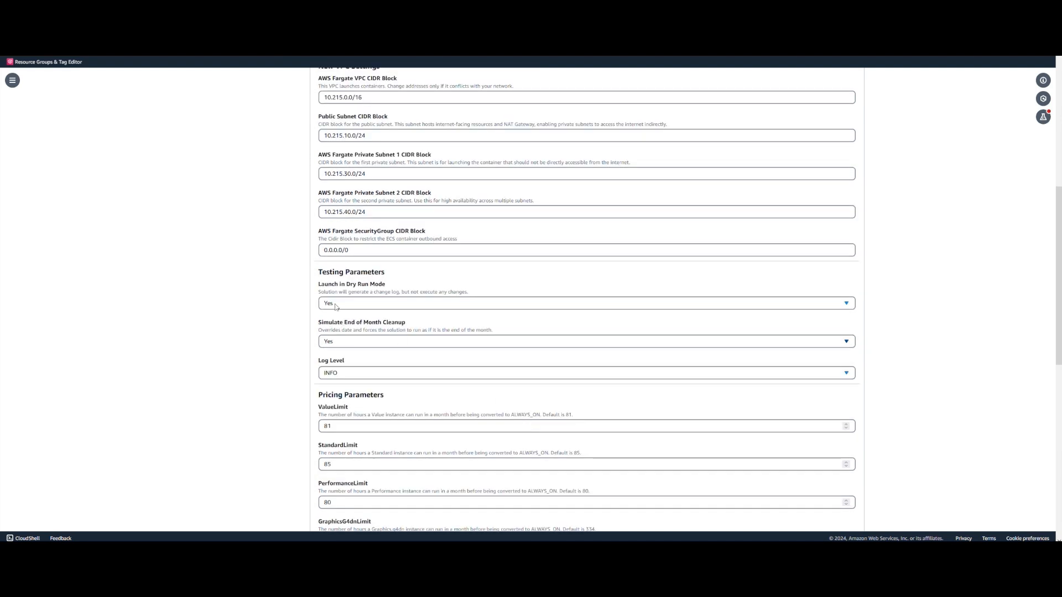
pyautogui.moveTo(354, 347)
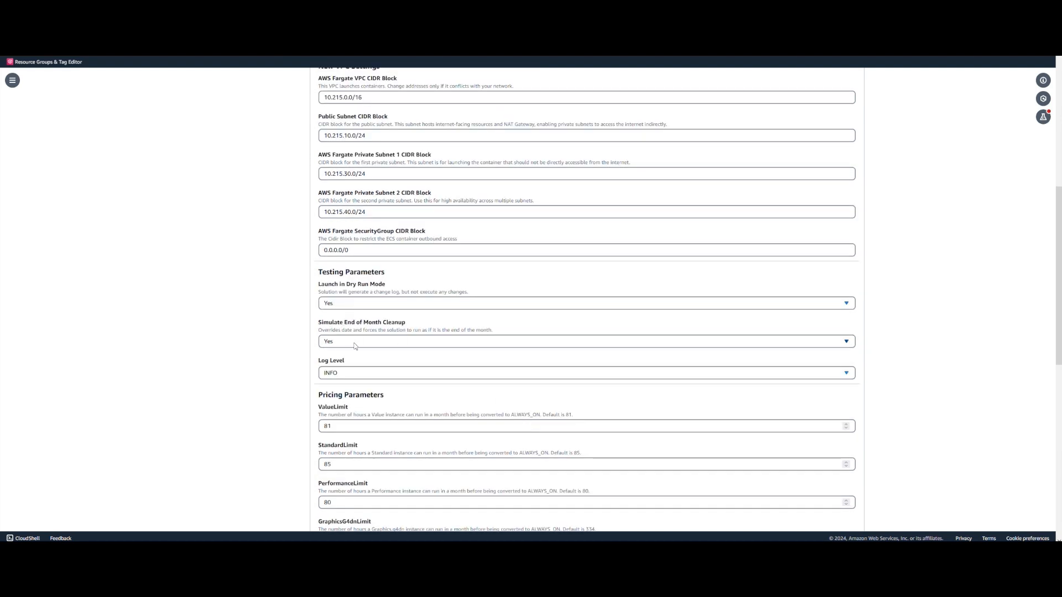
pyautogui.moveTo(371, 373)
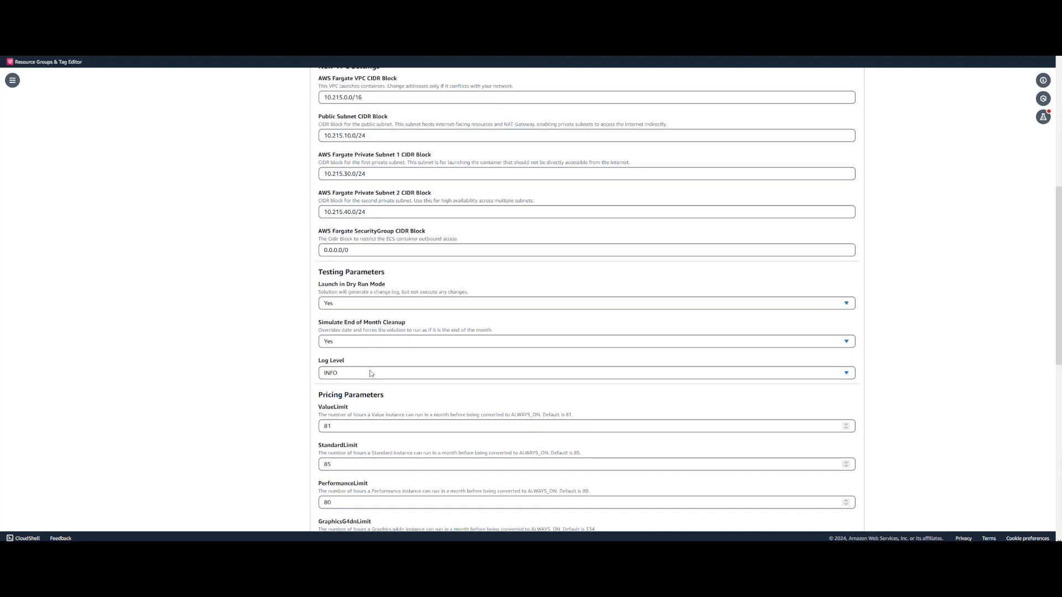
pyautogui.scroll(-3)
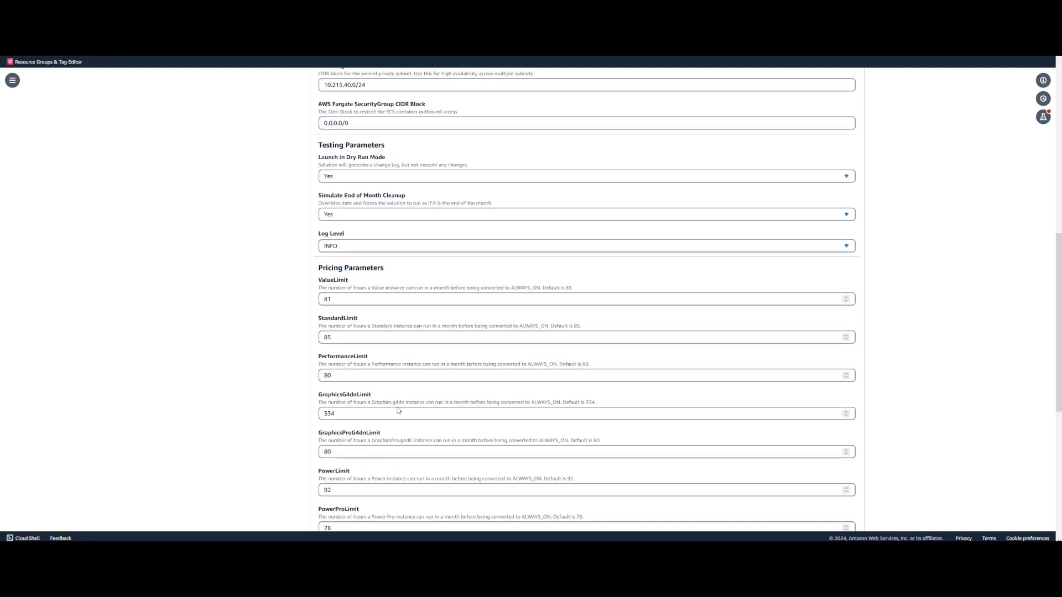
pyautogui.scroll(-3)
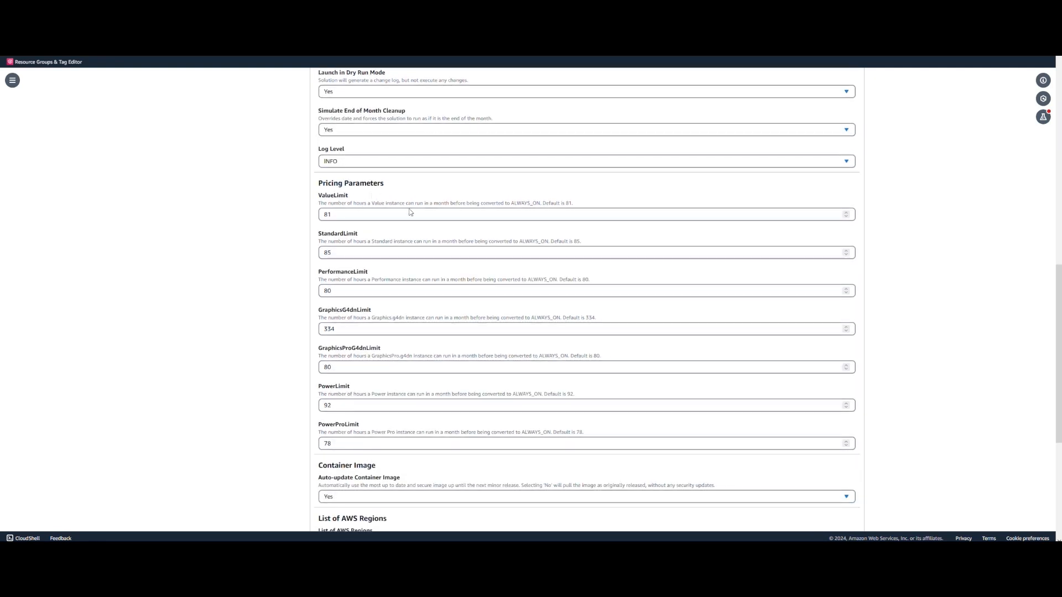
pyautogui.moveTo(436, 390)
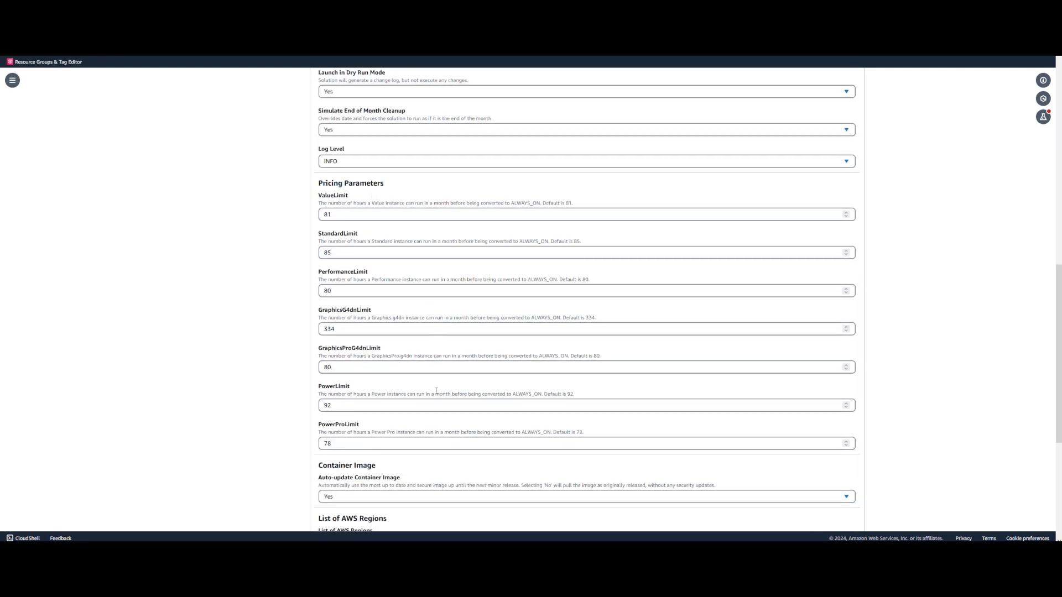
pyautogui.scroll(-3)
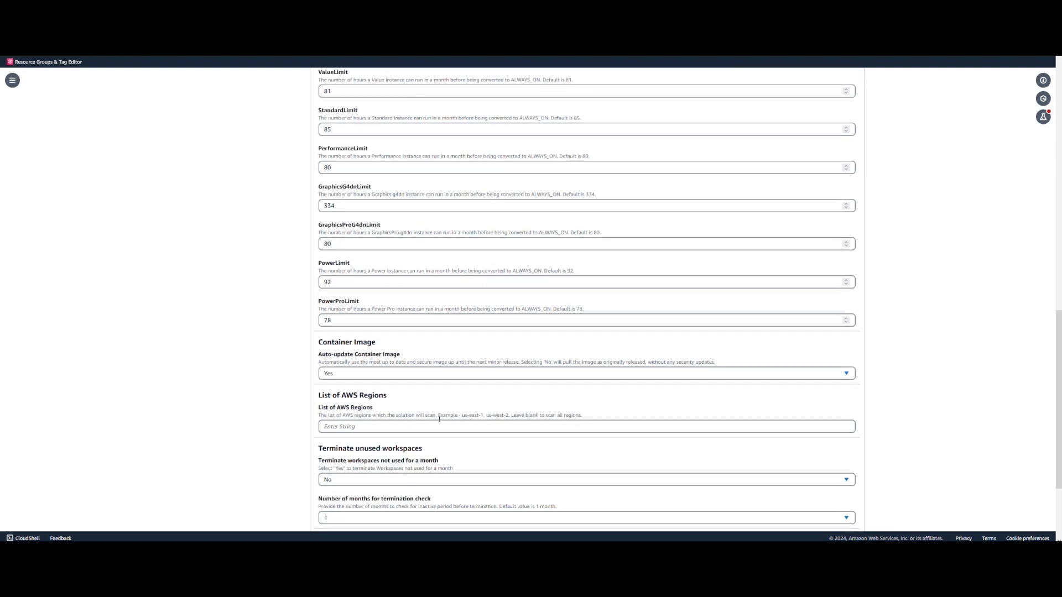
pyautogui.scroll(-3)
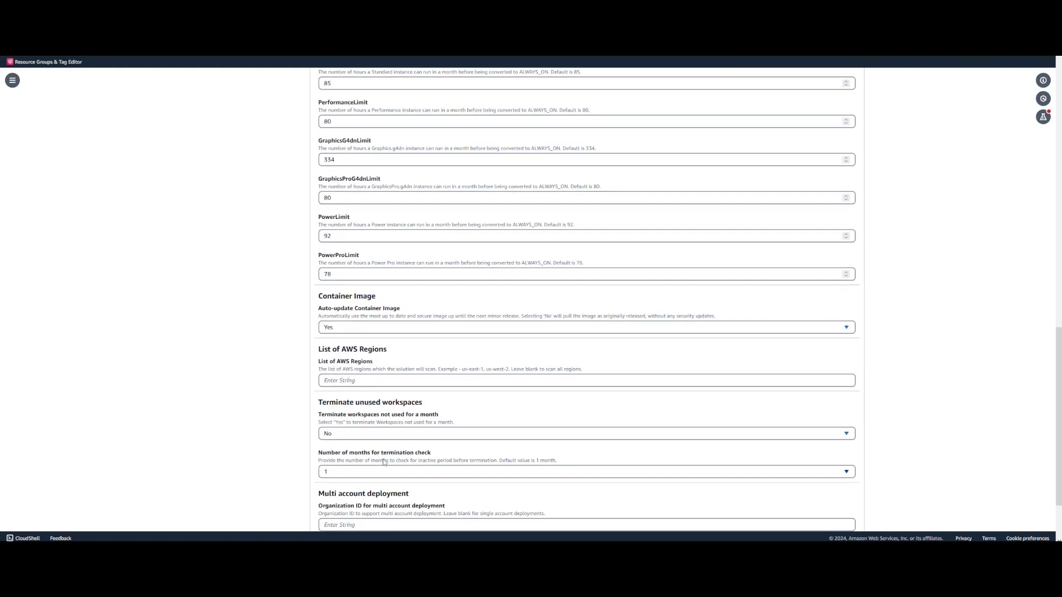
pyautogui.scroll(-3)
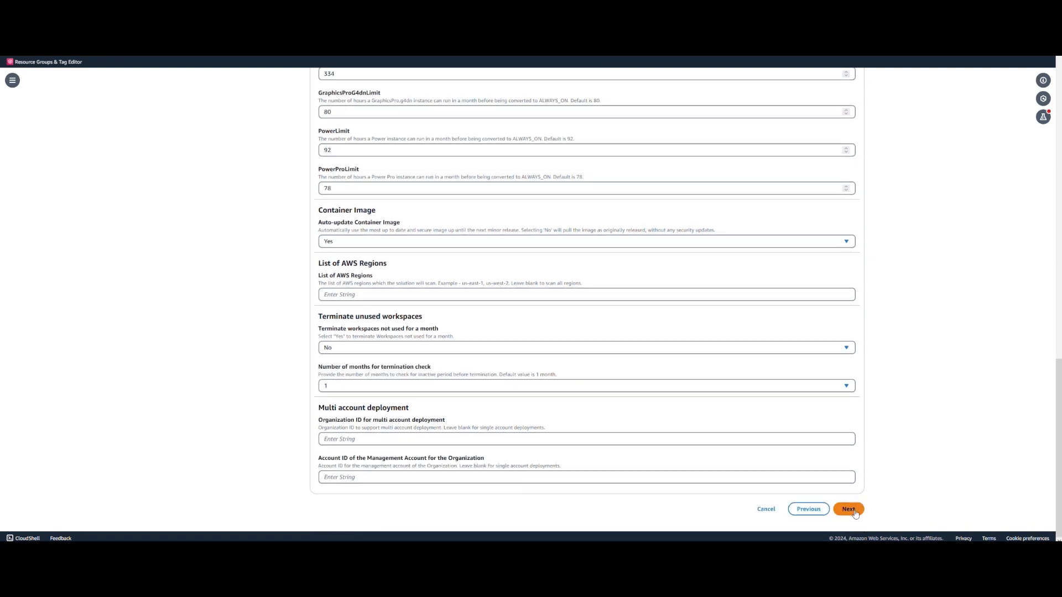
pyautogui.click(848, 509)
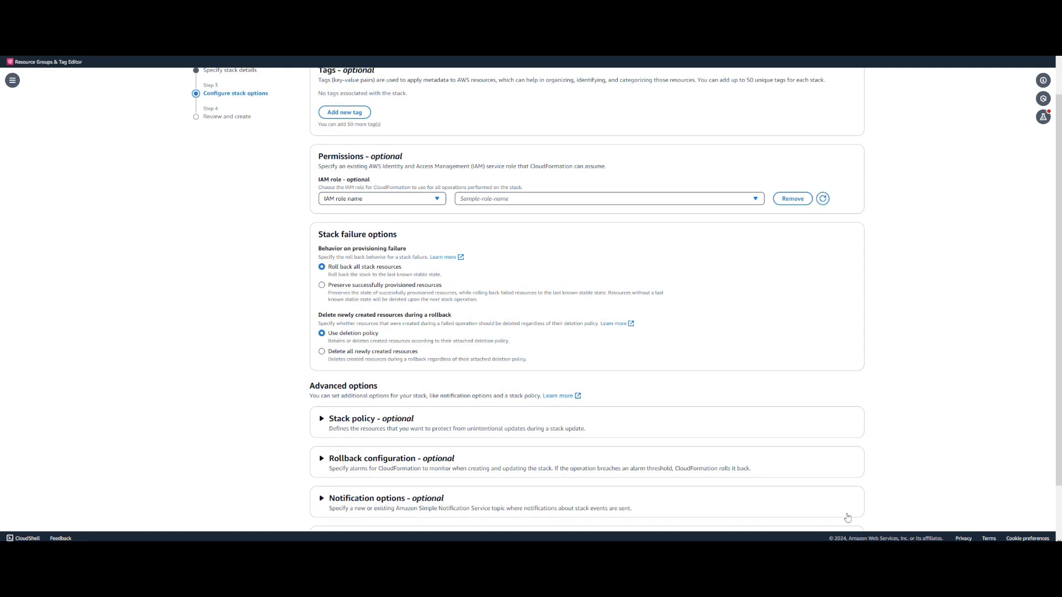
pyautogui.scroll(-3)
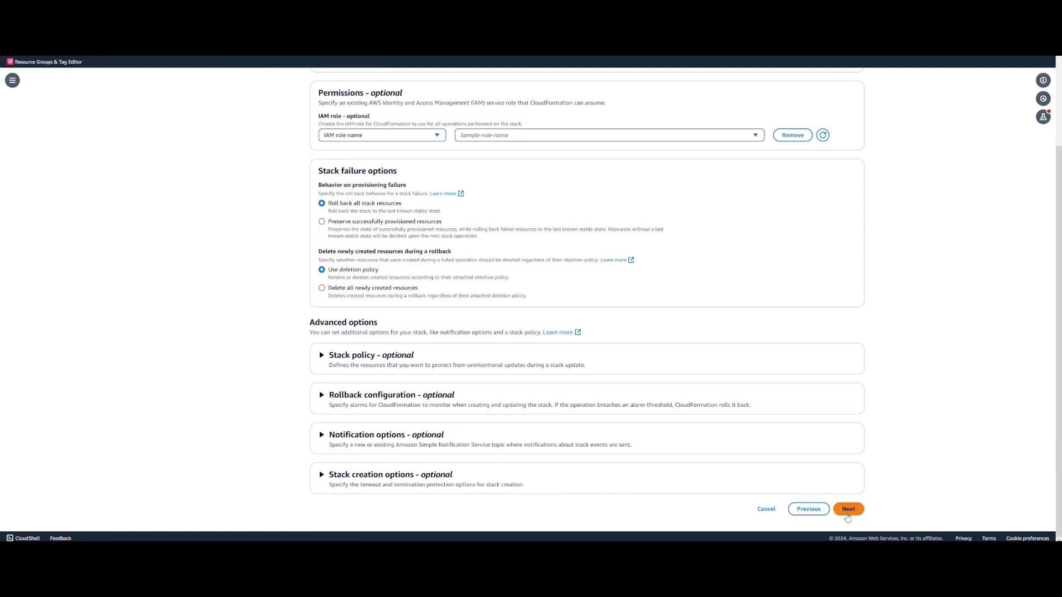
# - Keep default stack options, review the stack, and tick the IAM capabilities acknowledgement
pyautogui.click(848, 509)
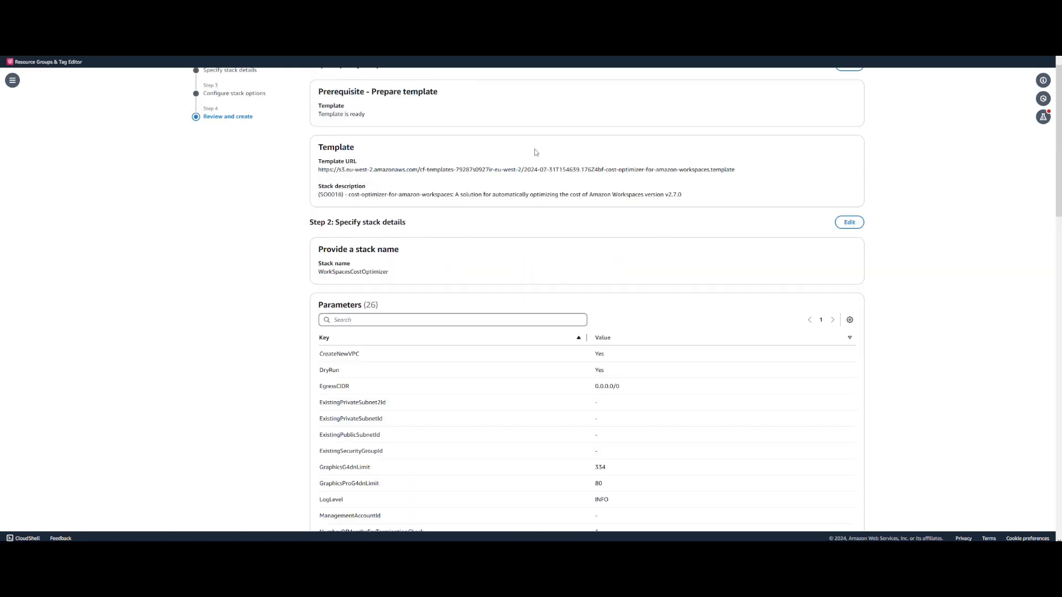
pyautogui.scroll(-3)
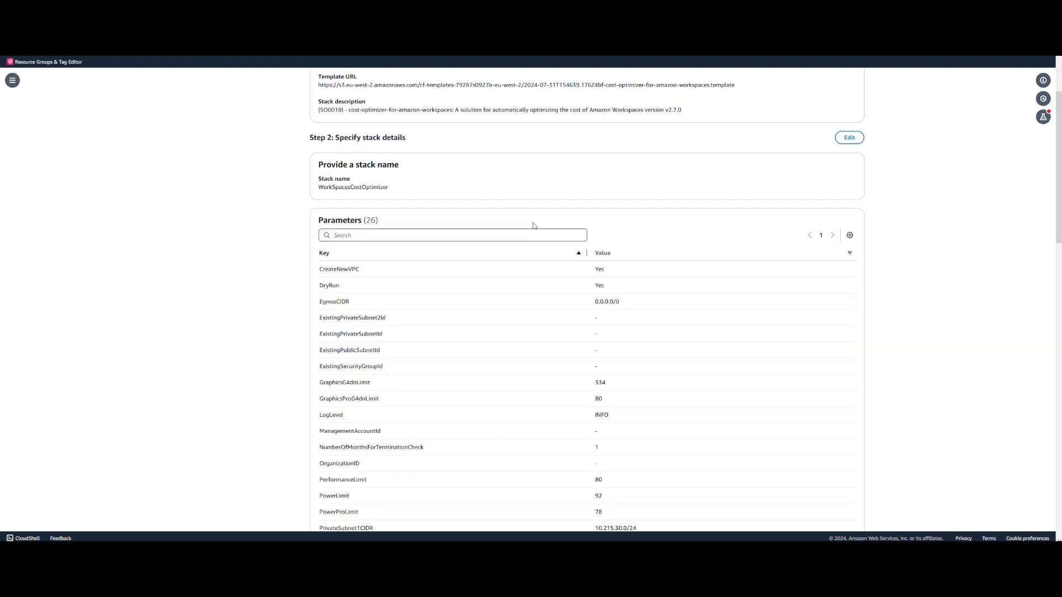
pyautogui.scroll(-3)
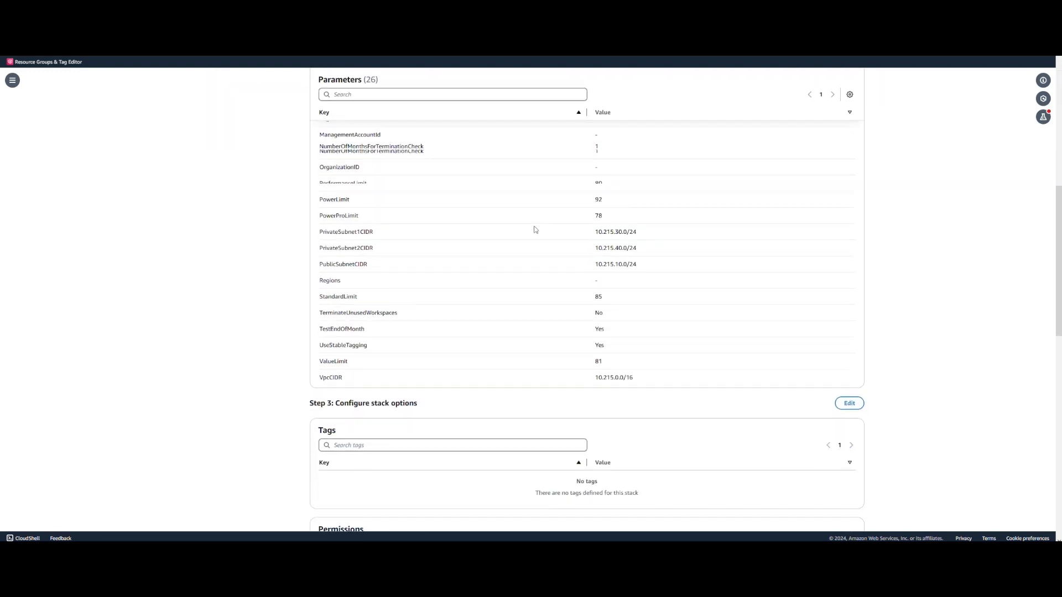
pyautogui.scroll(-3)
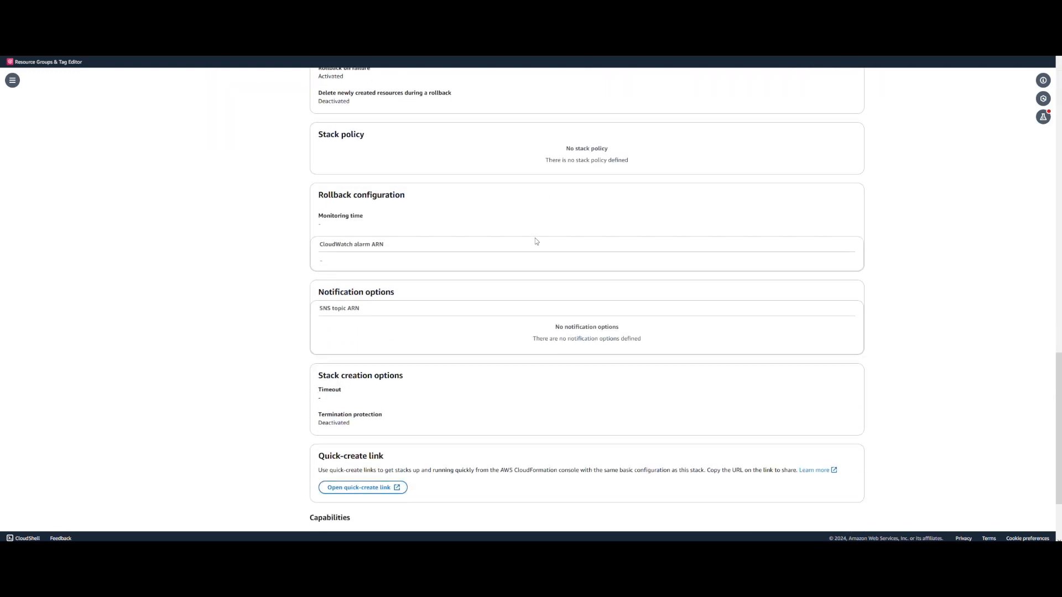
pyautogui.scroll(-3)
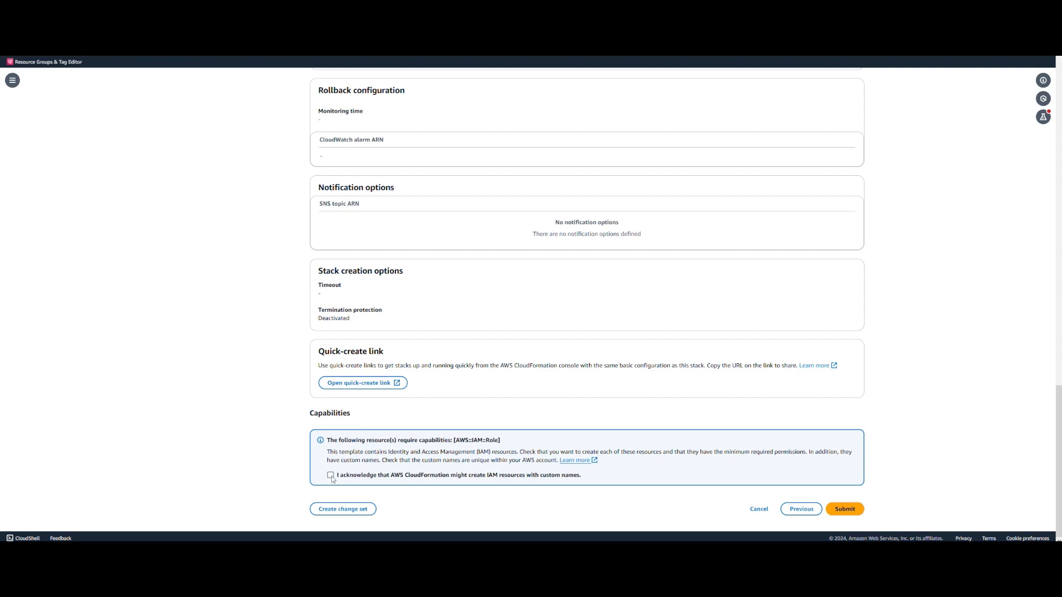
pyautogui.click(331, 474)
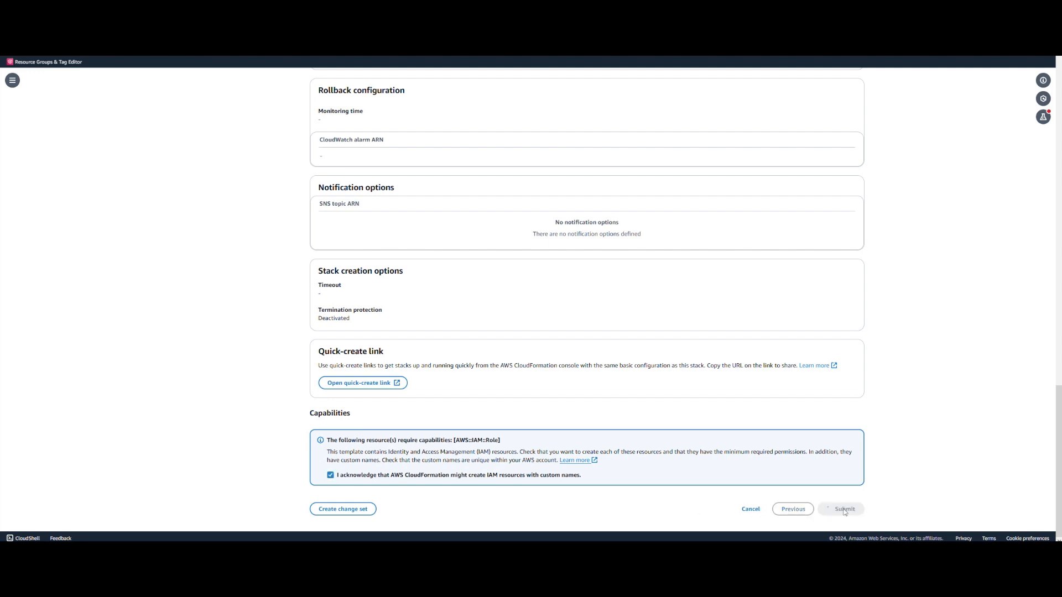
# - Submit the WorkSpacesCostOptimizer stack and refresh its Events tab to follow CREATE_IN_PROGRESS resources
pyautogui.click(842, 509)
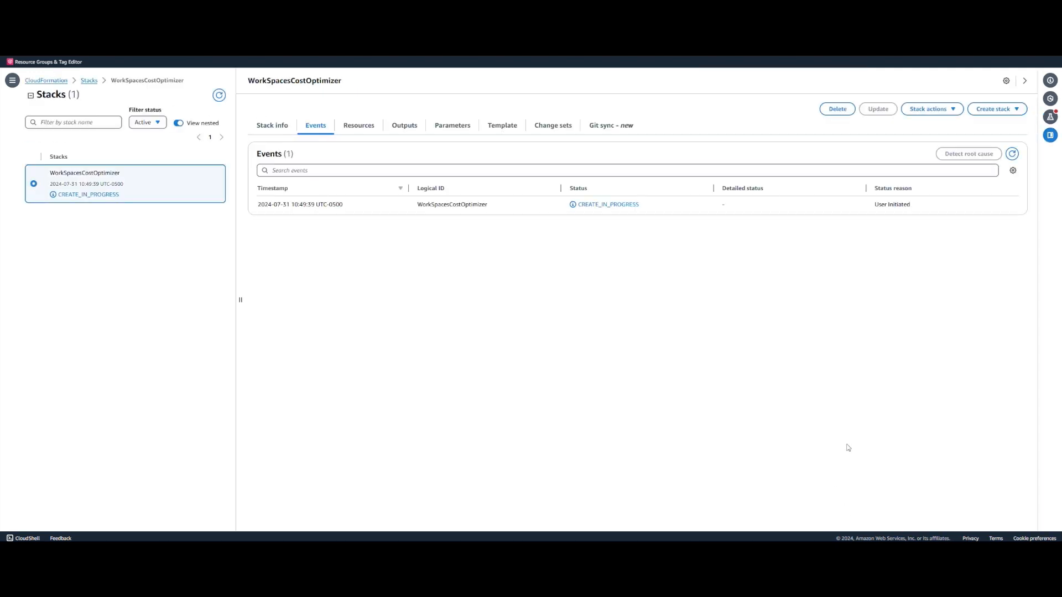
pyautogui.click(1012, 154)
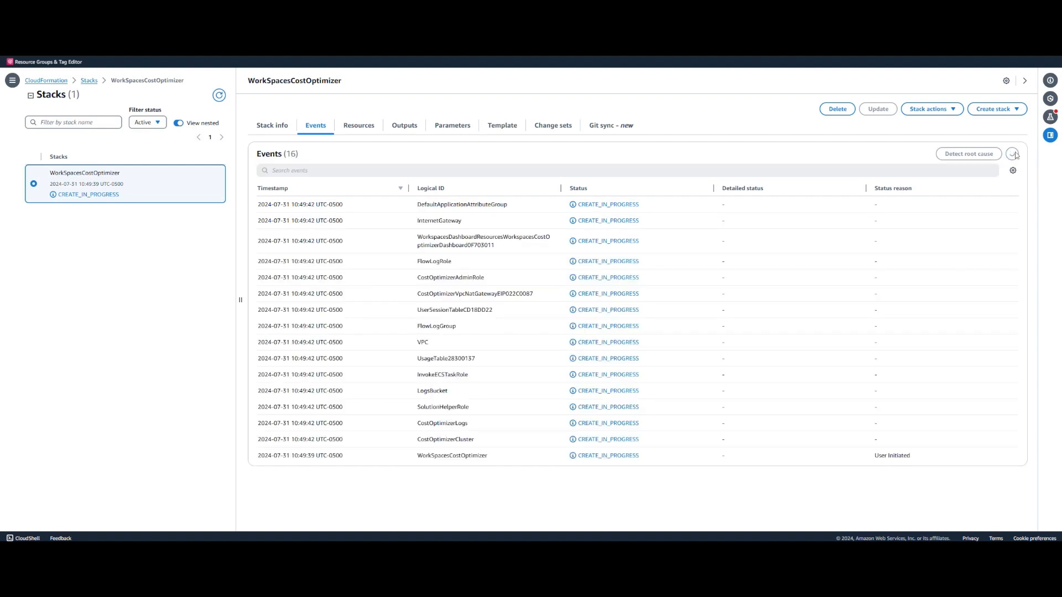
pyautogui.click(1006, 154)
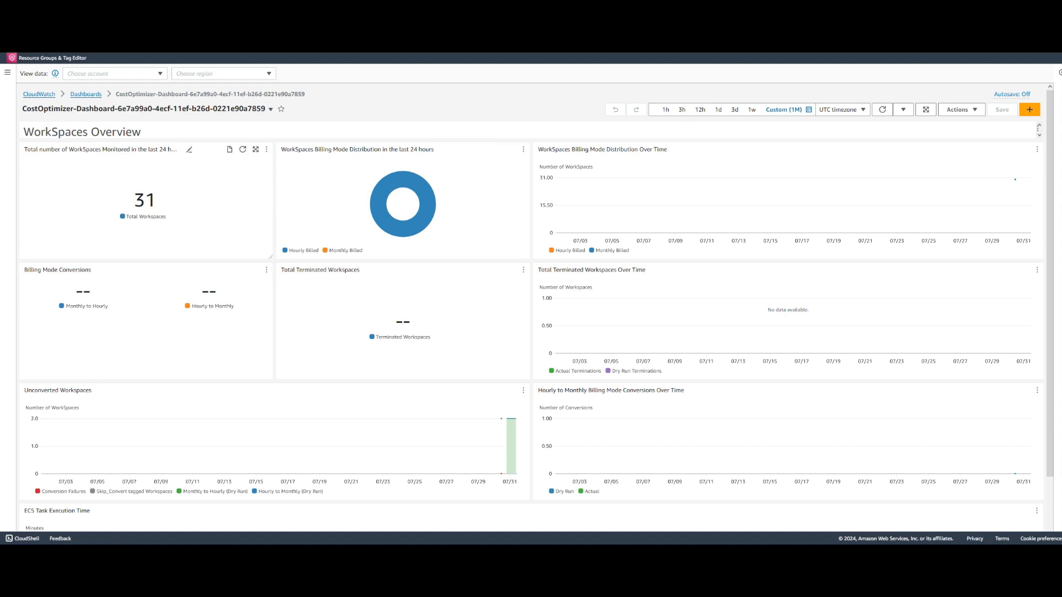
pyautogui.moveTo(468, 206)
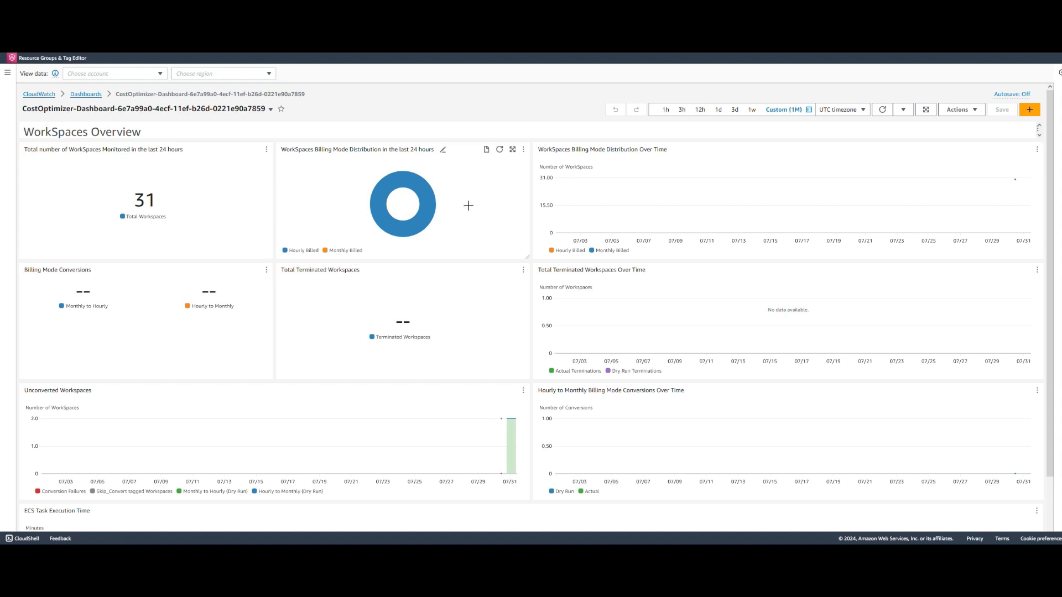
pyautogui.moveTo(698, 204)
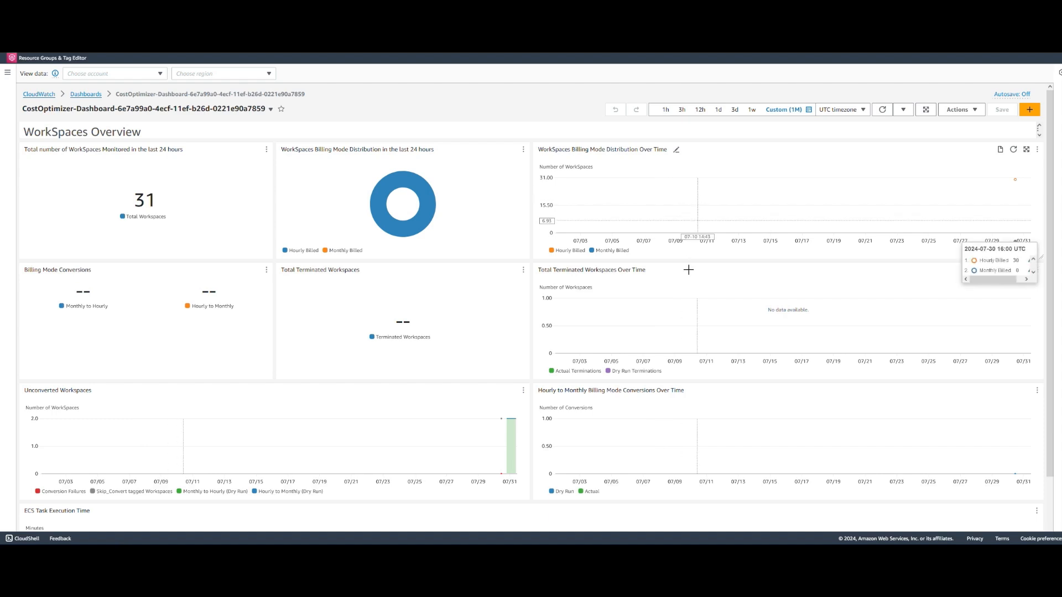
# - Scroll through the CostOptimizer dashboard charts showing 31 monitored WorkSpaces, then head to the costoptimizer S3 bucket
pyautogui.scroll(-3)
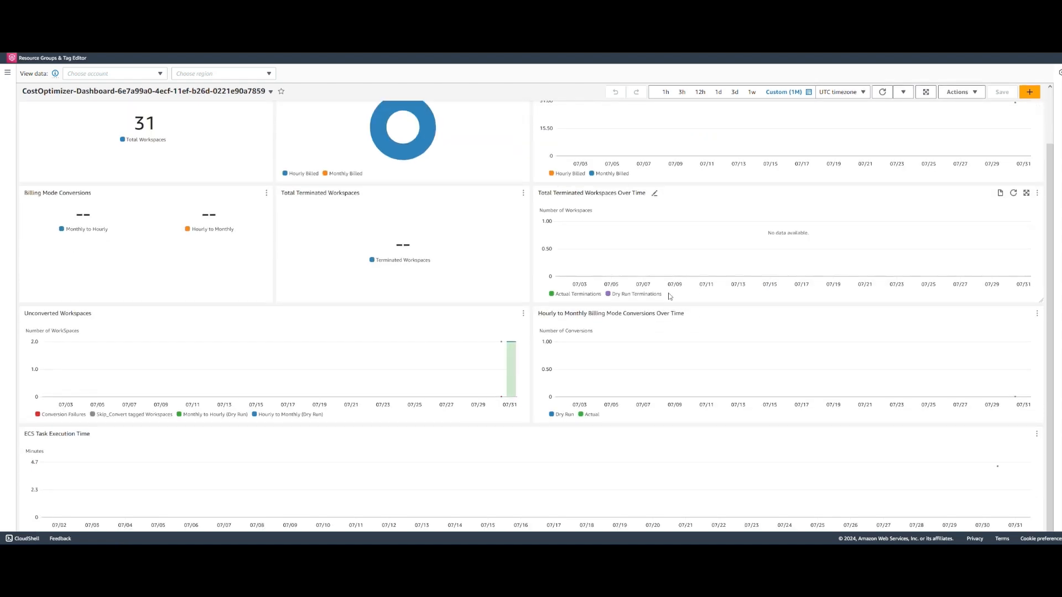
pyautogui.moveTo(498, 383)
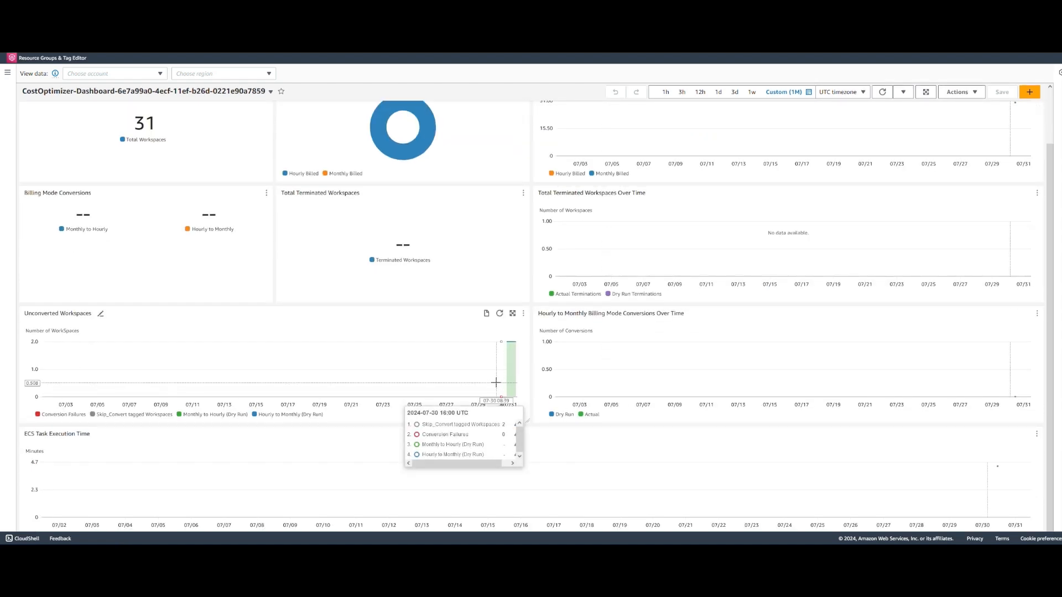
pyautogui.scroll(3)
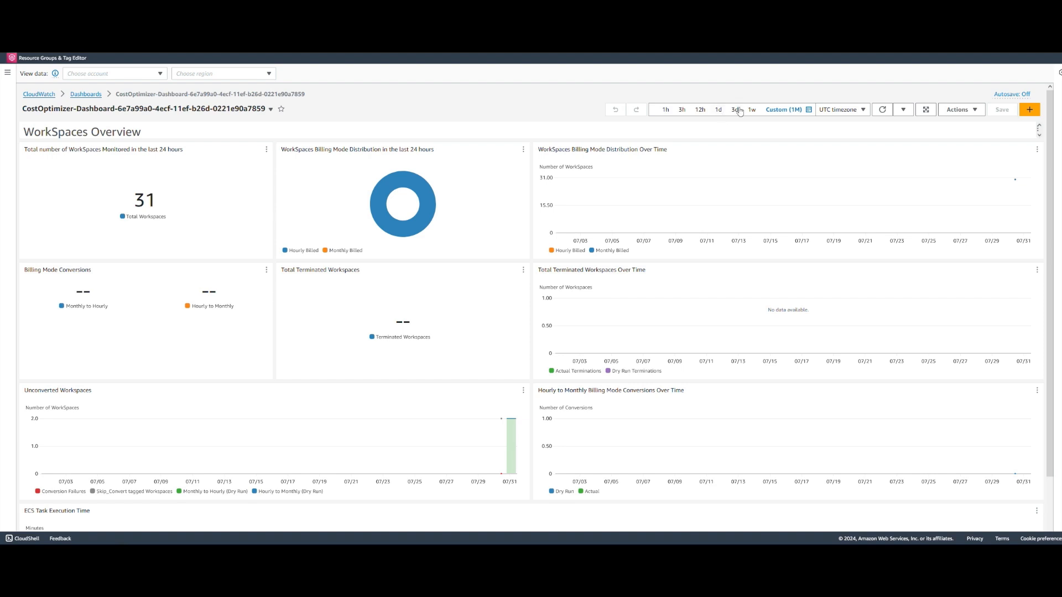
pyautogui.click(764, 109)
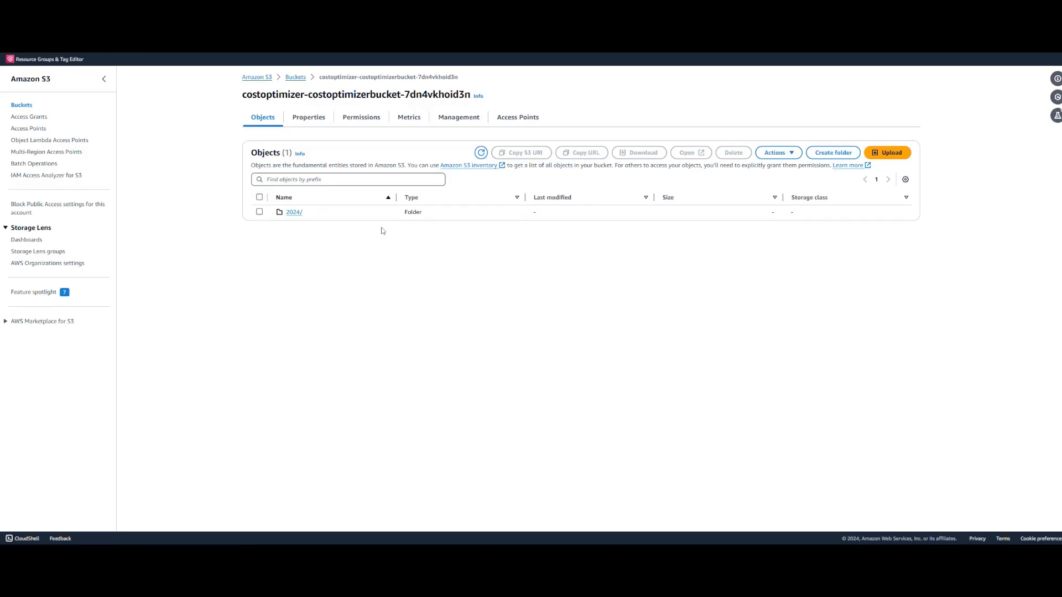
pyautogui.moveTo(289, 219)
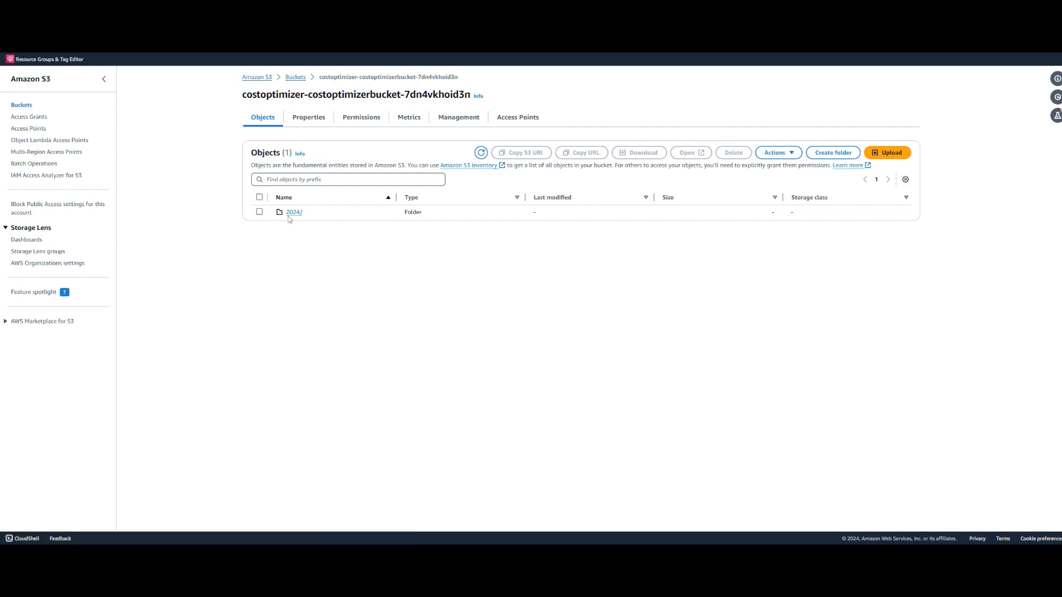
# - Navigate into the bucket's 2024/07/31 folder and download aggregated_dry-run_end-of-month.csv
pyautogui.click(293, 212)
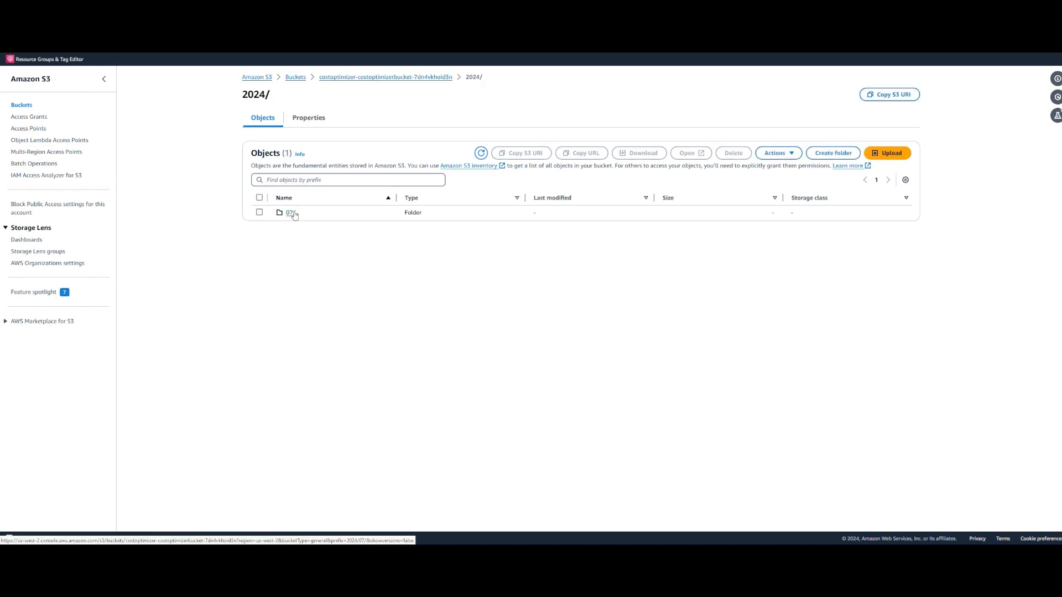
pyautogui.click(291, 212)
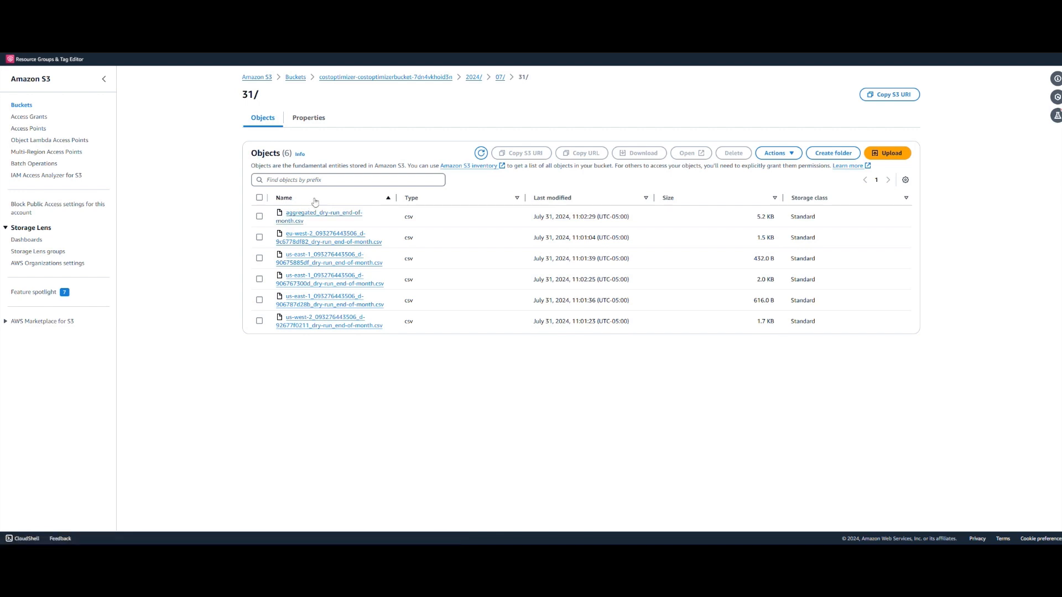
pyautogui.moveTo(322, 211)
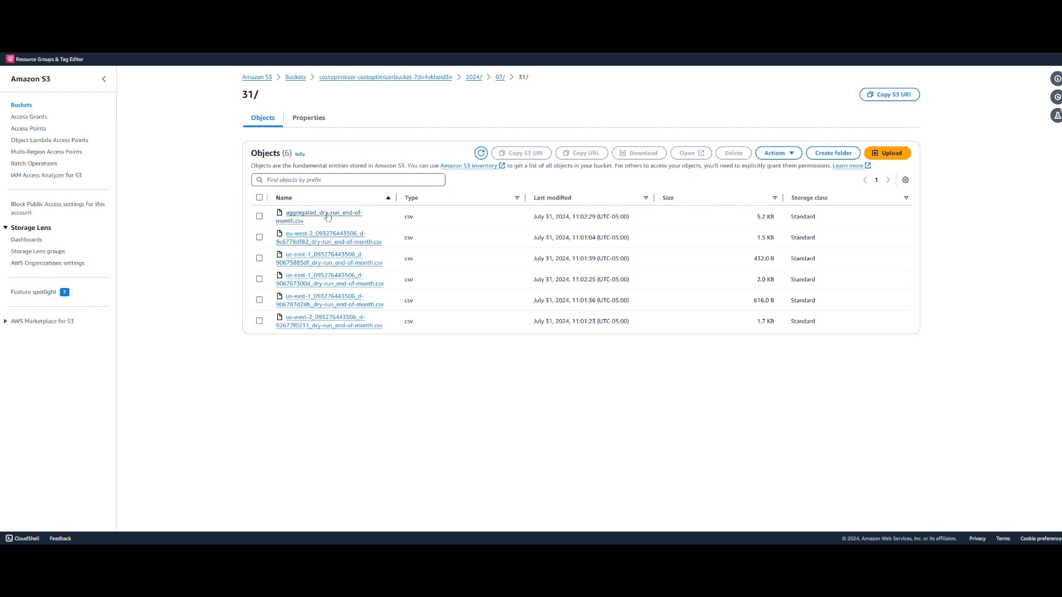
pyautogui.moveTo(320, 216)
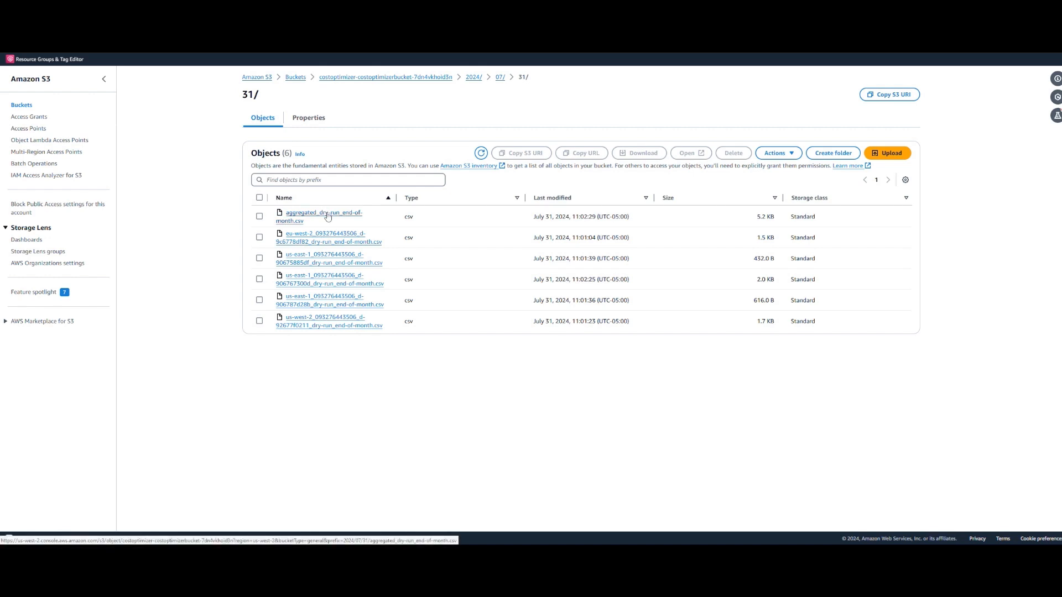
pyautogui.click(320, 216)
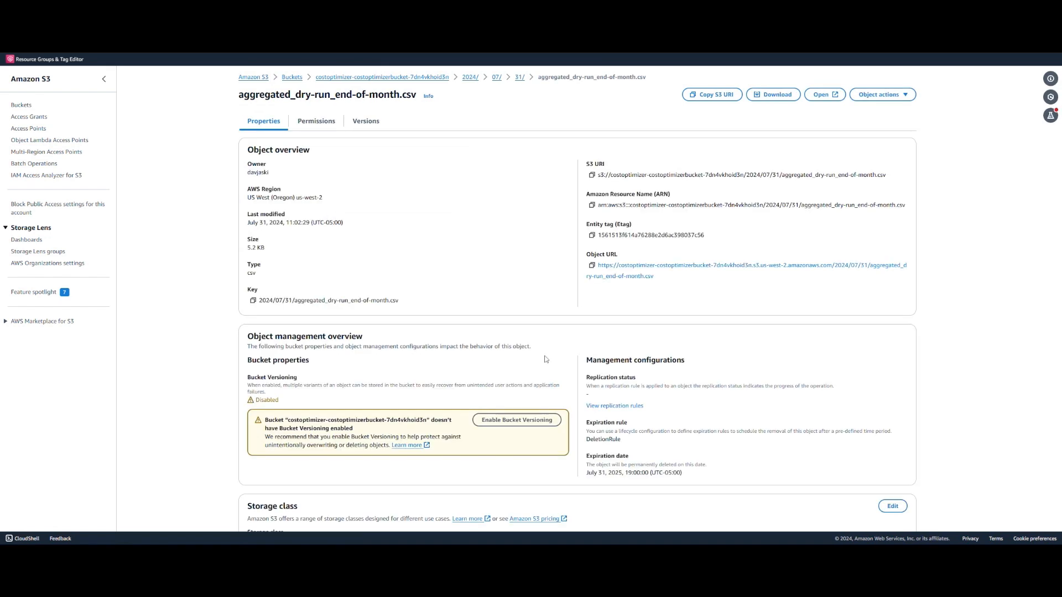
pyautogui.click(773, 94)
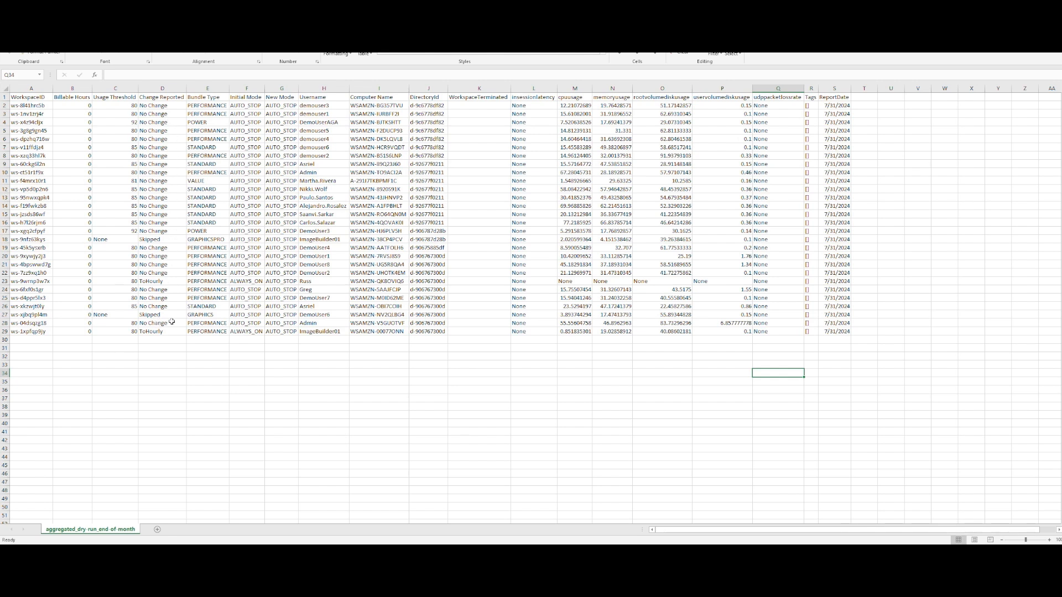
pyautogui.click(161, 398)
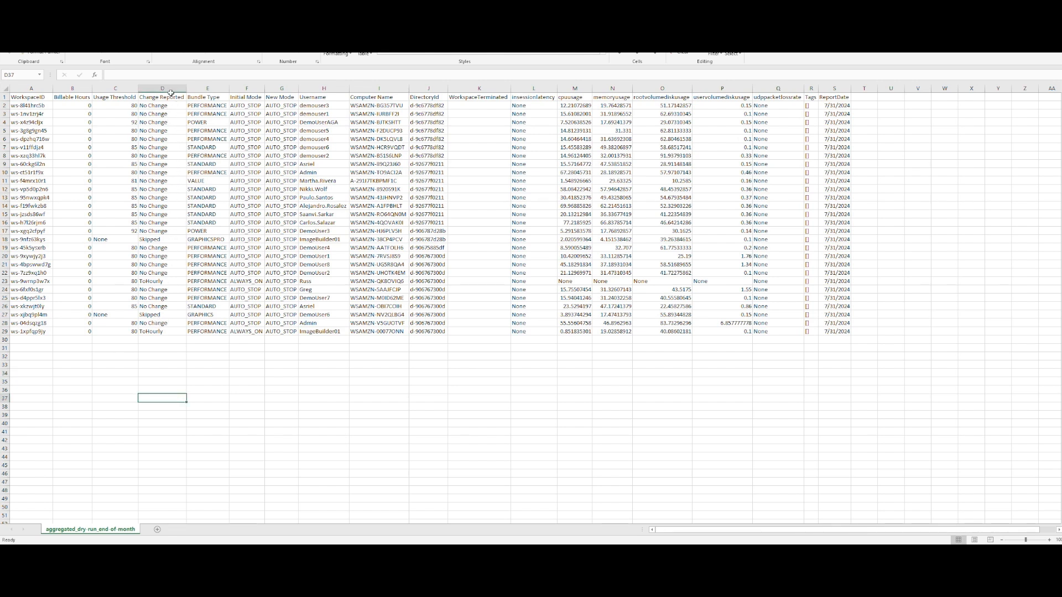
pyautogui.click(161, 139)
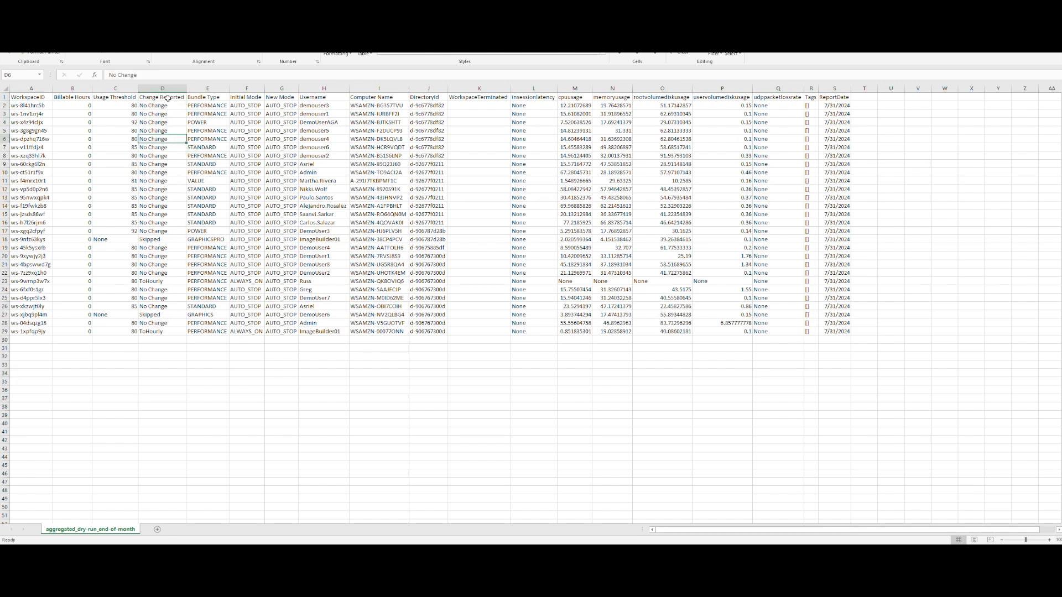
pyautogui.click(162, 98)
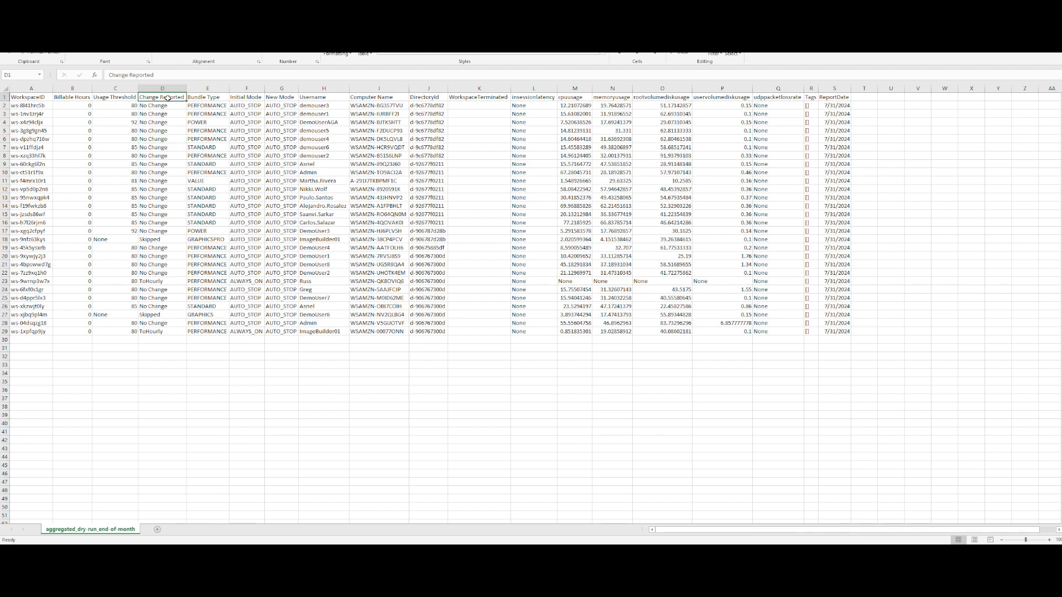
pyautogui.click(246, 298)
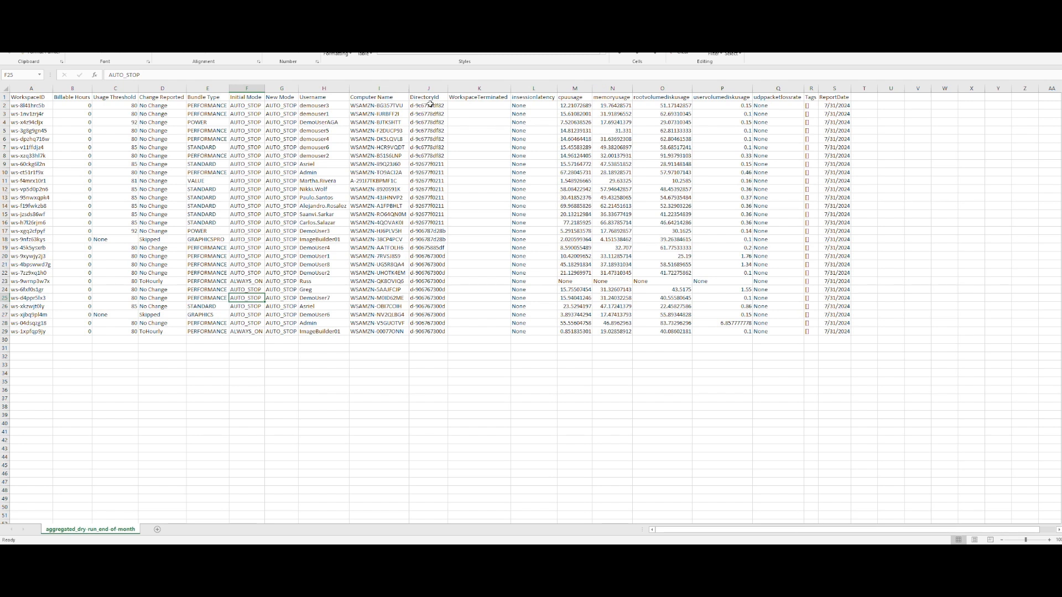
pyautogui.moveTo(562, 107)
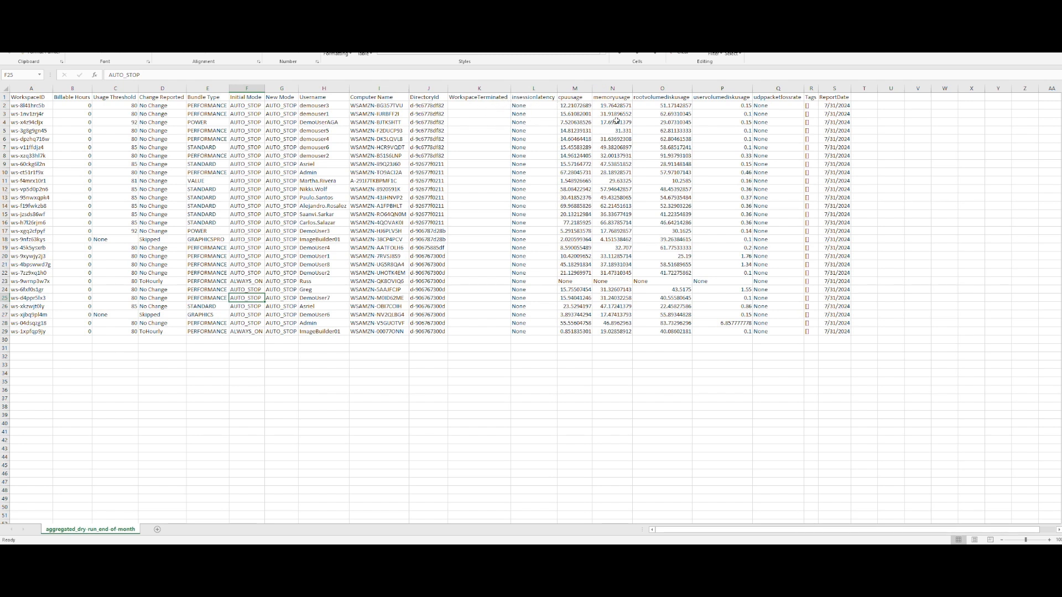
pyautogui.moveTo(724, 121)
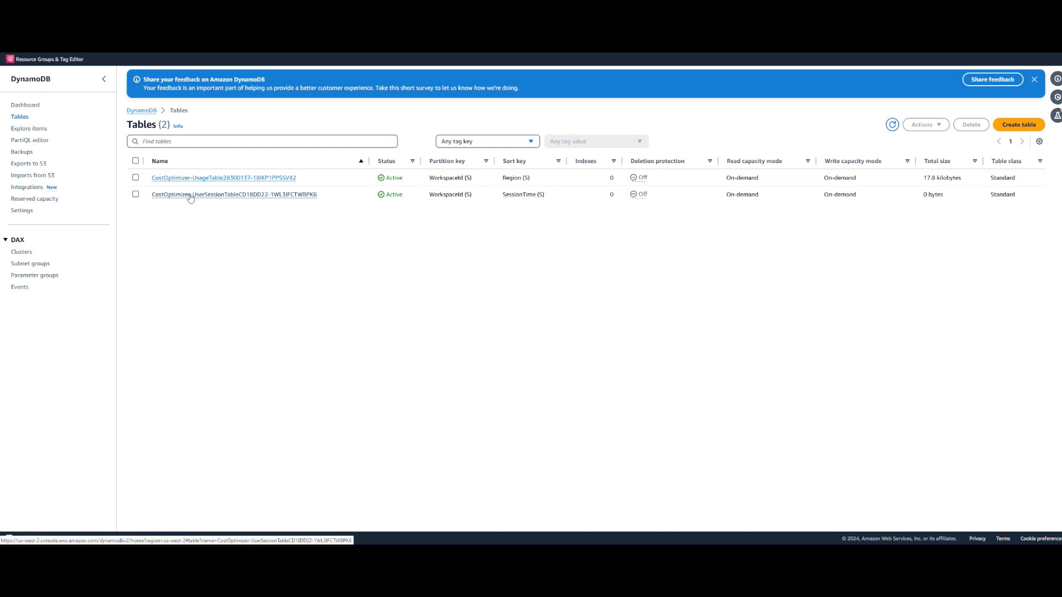
# - Explore the UserSessionTable items, showing 3 sessions with CPU usage, duration and latency metrics
pyautogui.click(233, 195)
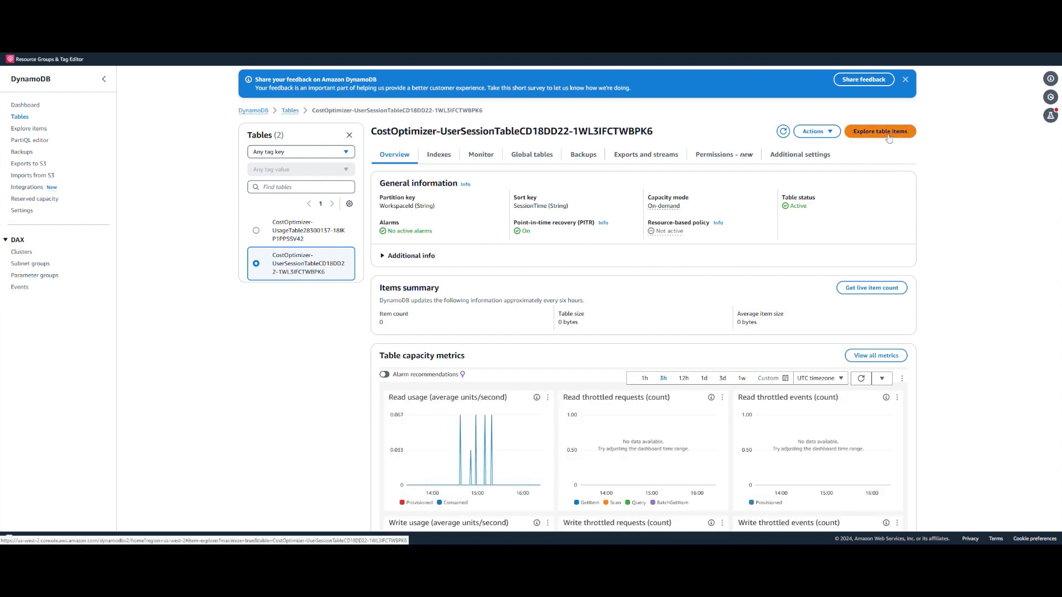
pyautogui.click(880, 131)
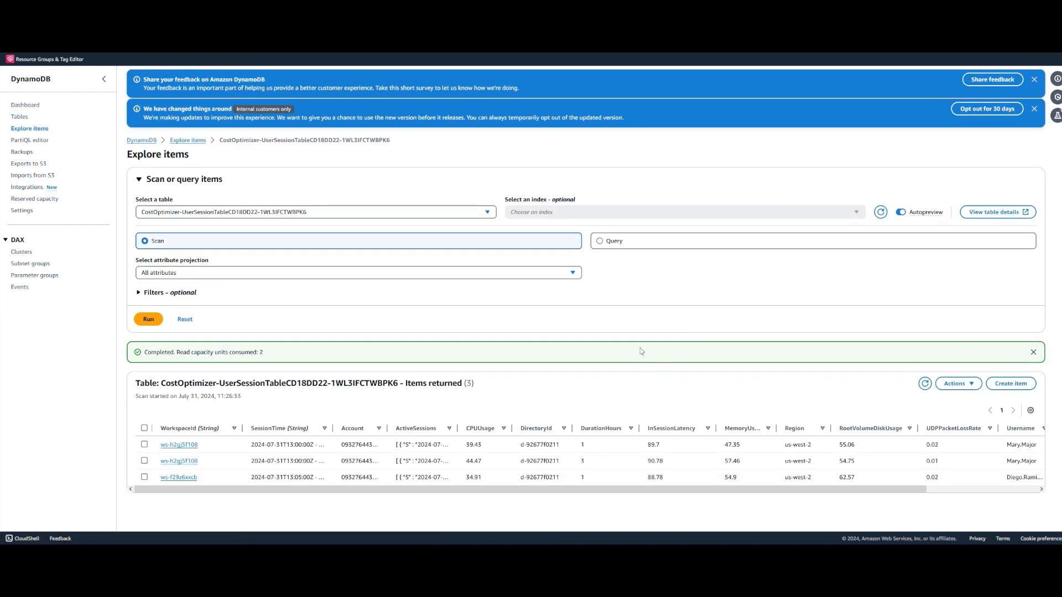
pyautogui.moveTo(623, 340)
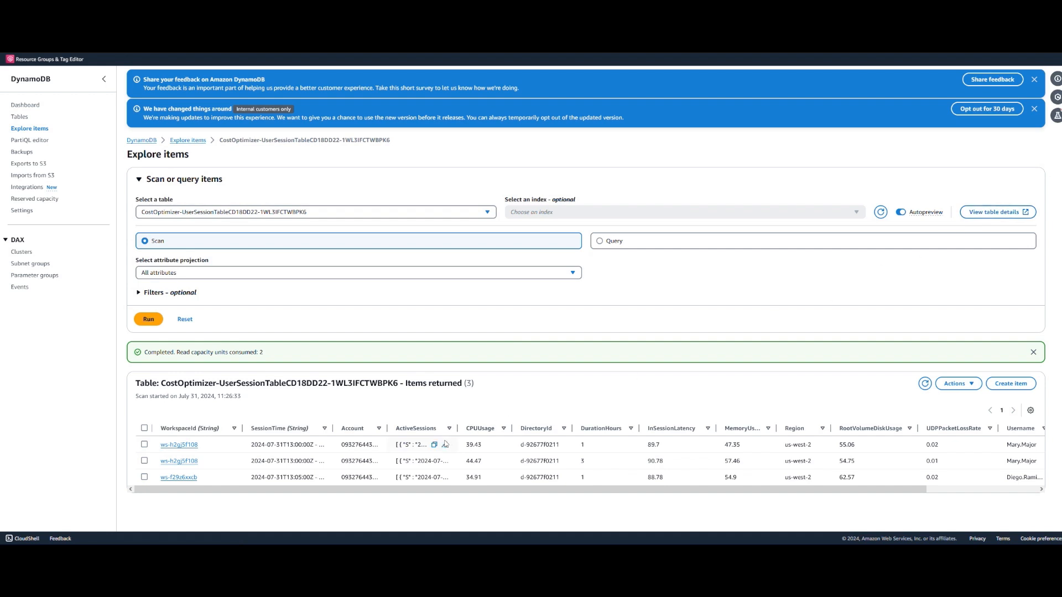
pyautogui.moveTo(358, 460)
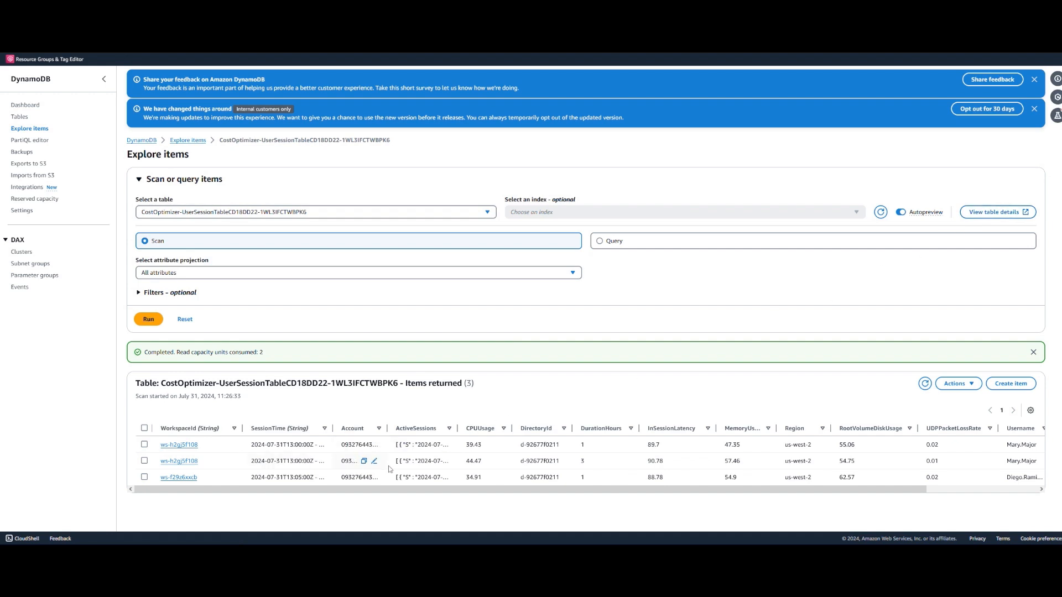
pyautogui.moveTo(886, 467)
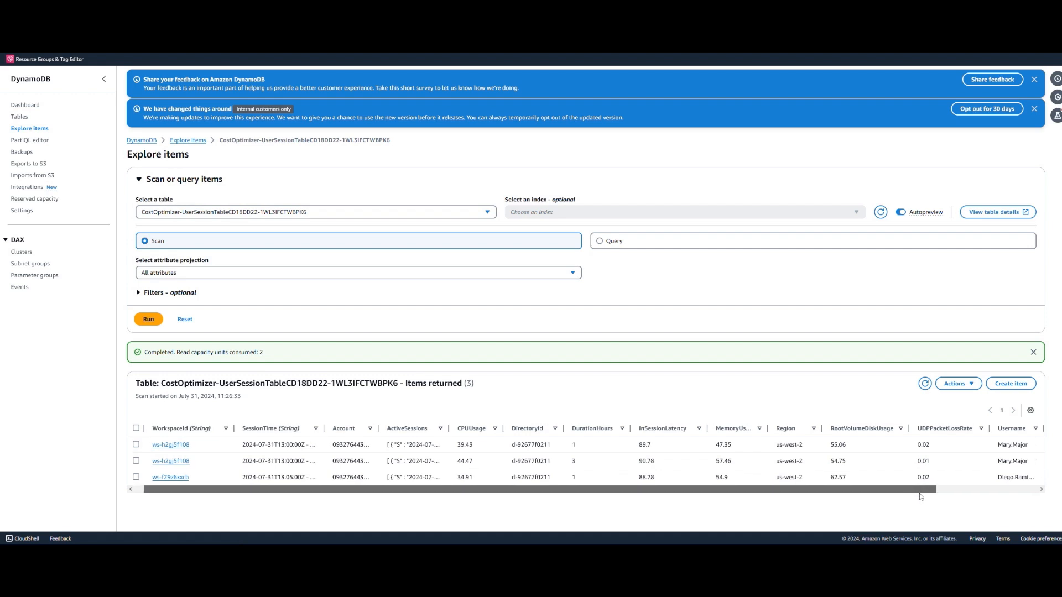
pyautogui.hscroll(3)
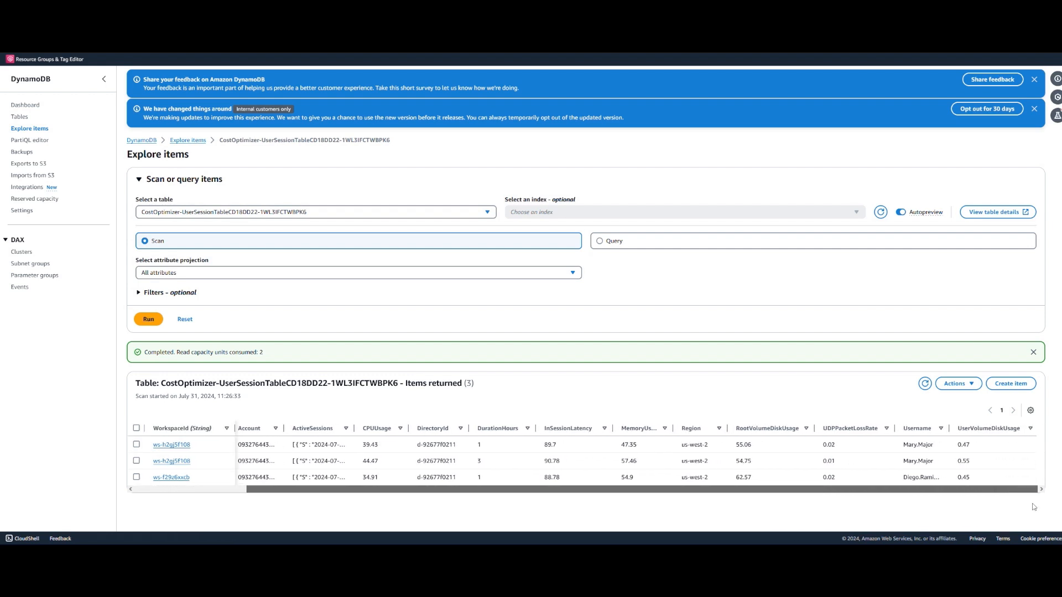